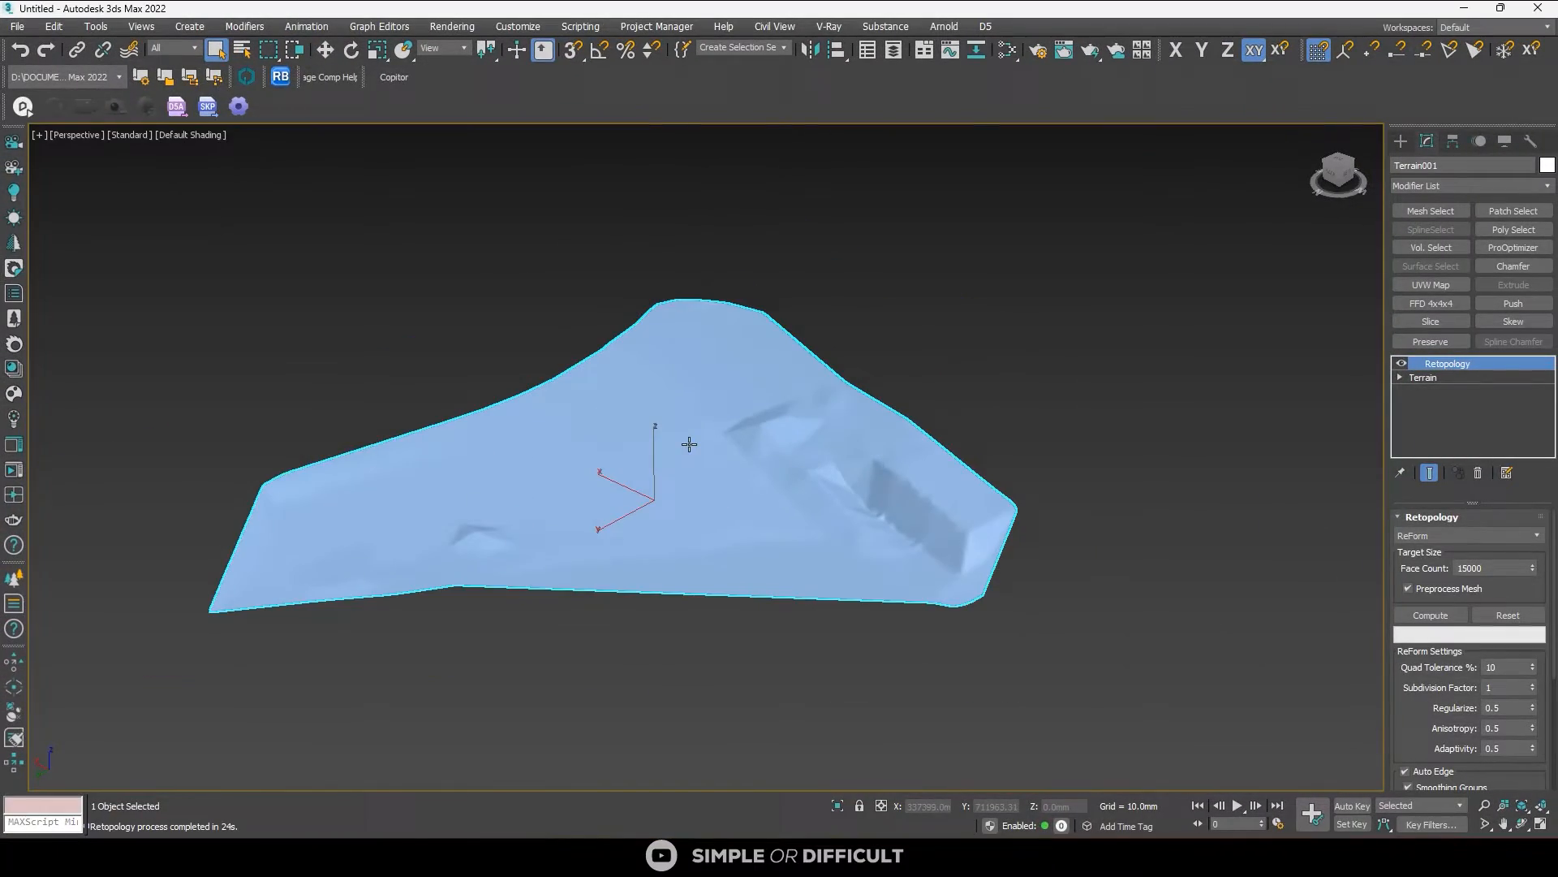
Switch the contour drawing from Top to a Front view to check each contour's elevation
key("F3")
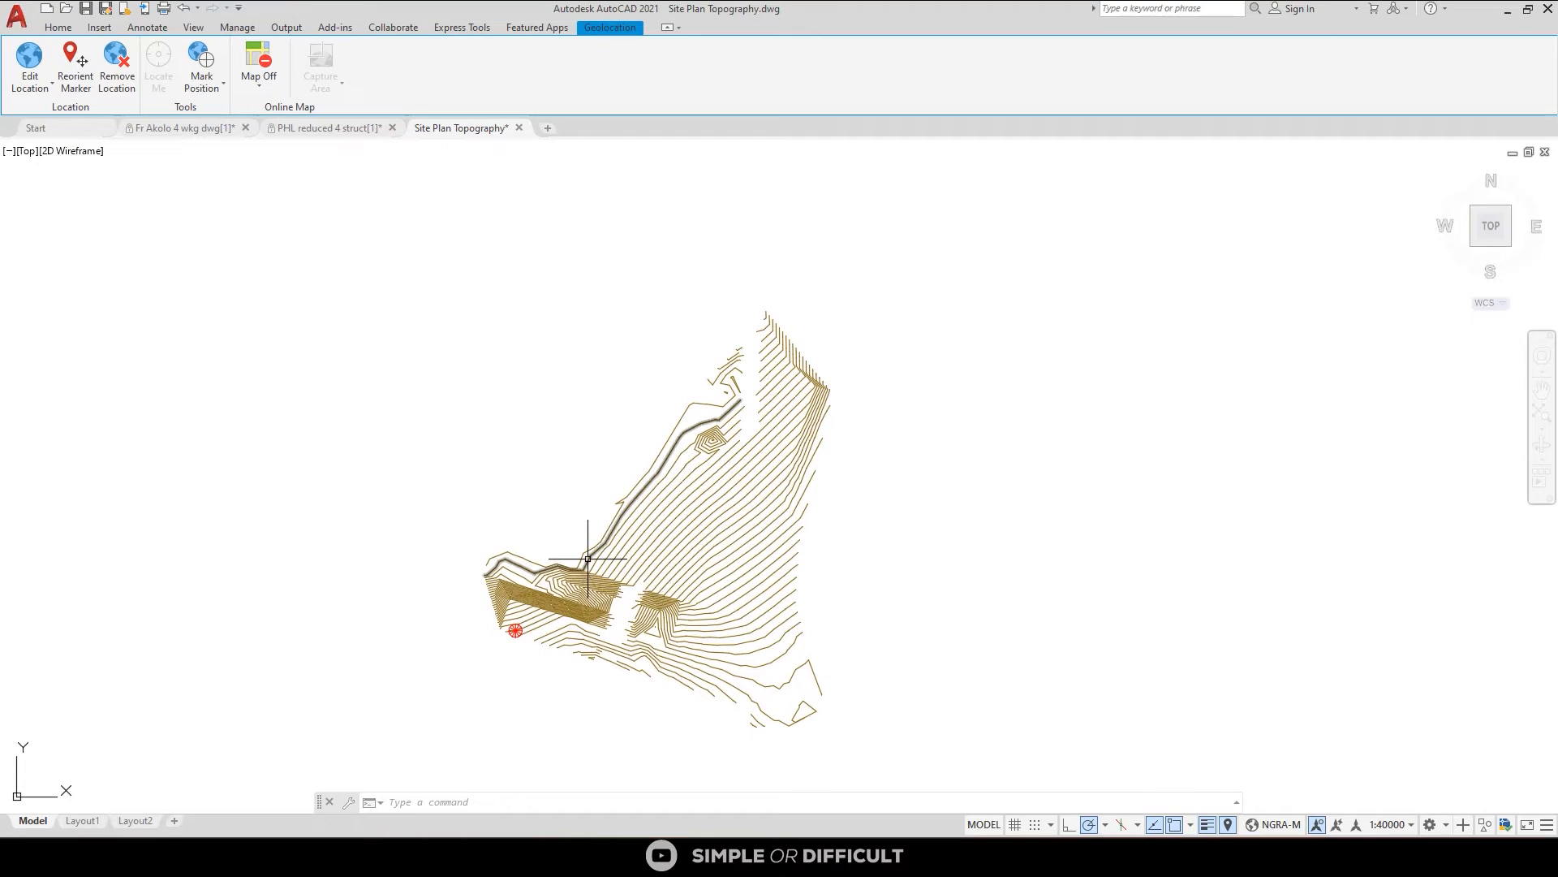
mouse_move(588, 558)
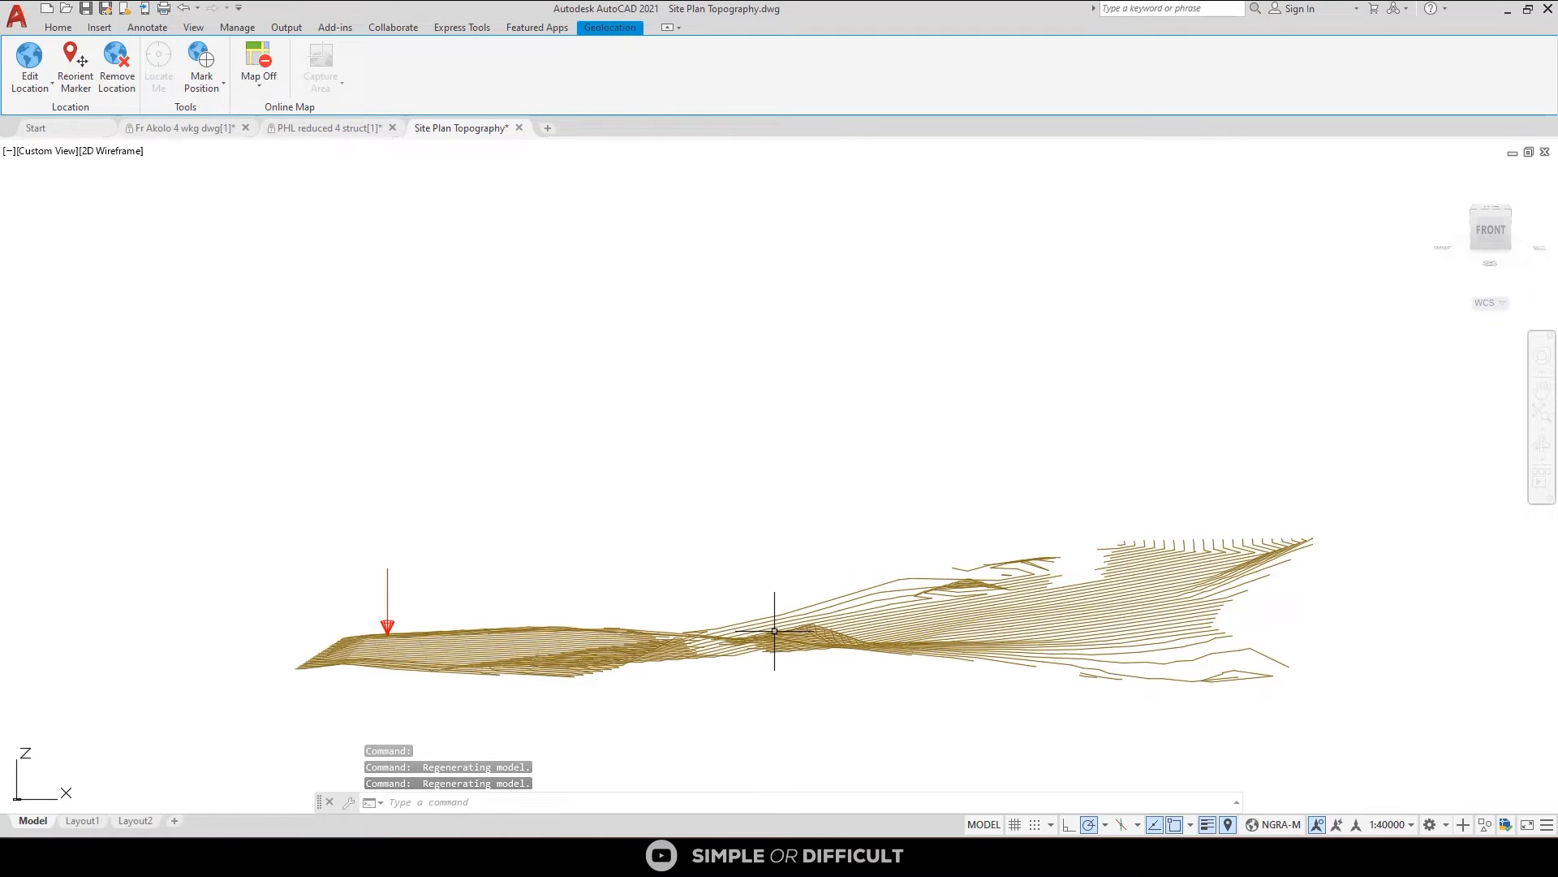
mouse_move(776, 654)
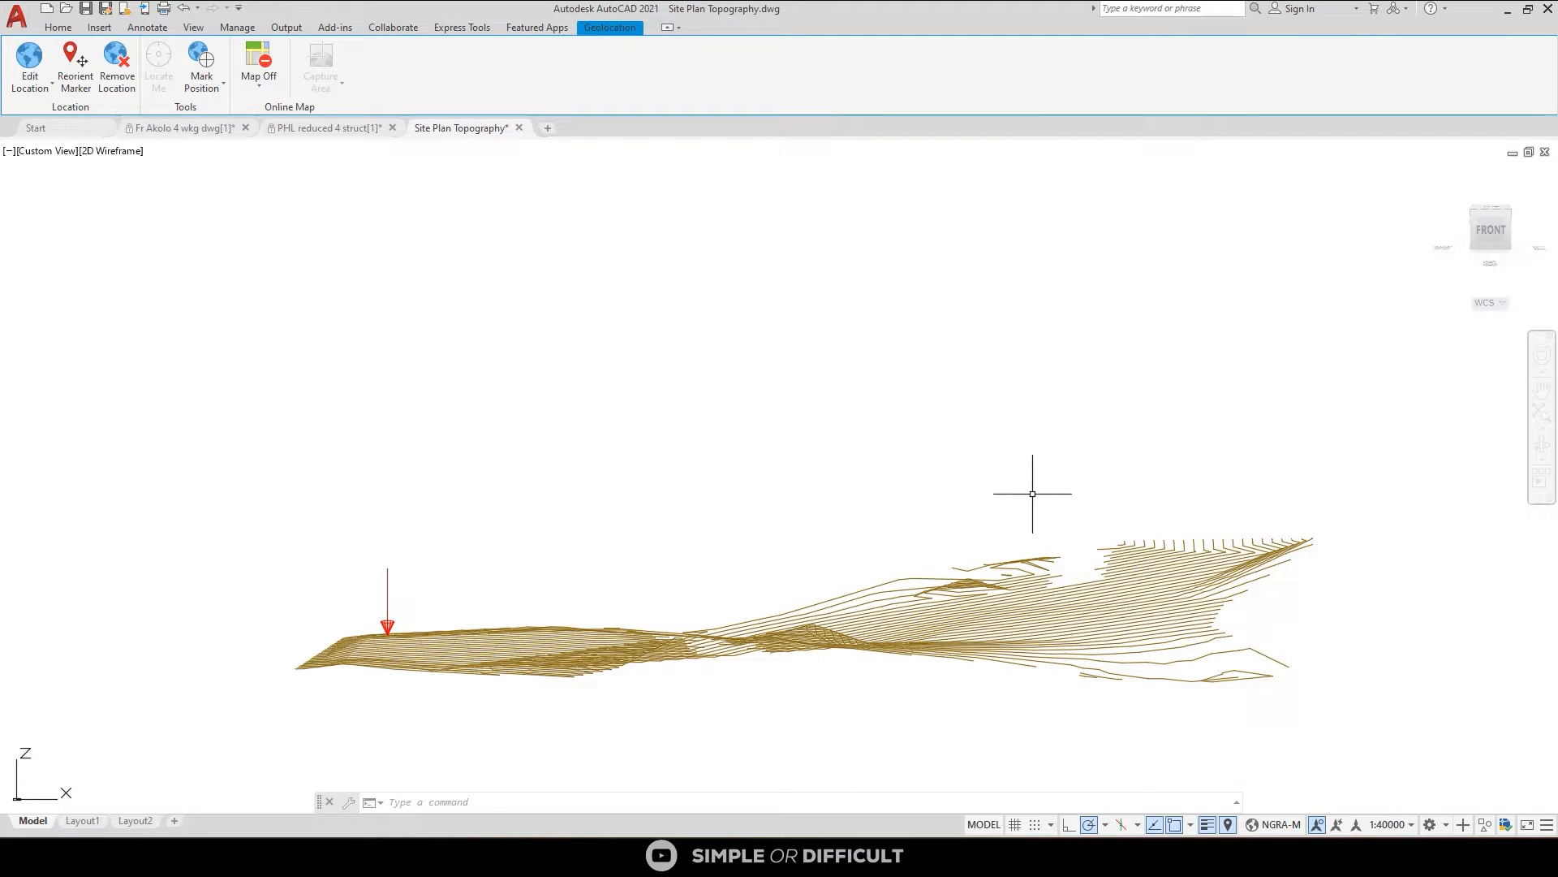
mouse_move(862, 623)
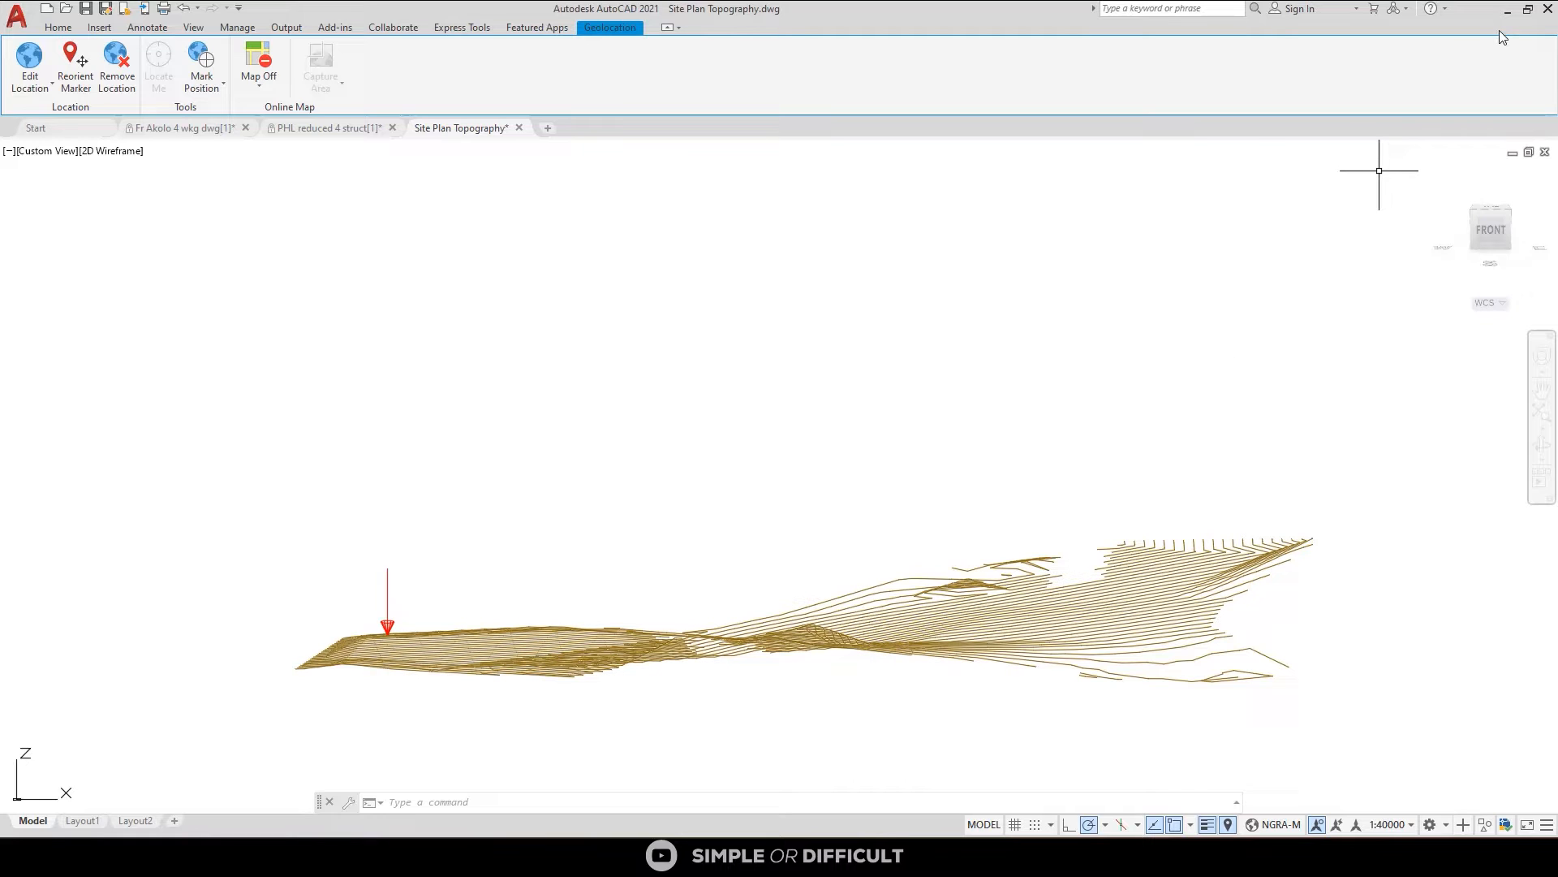
mouse_move(1502, 13)
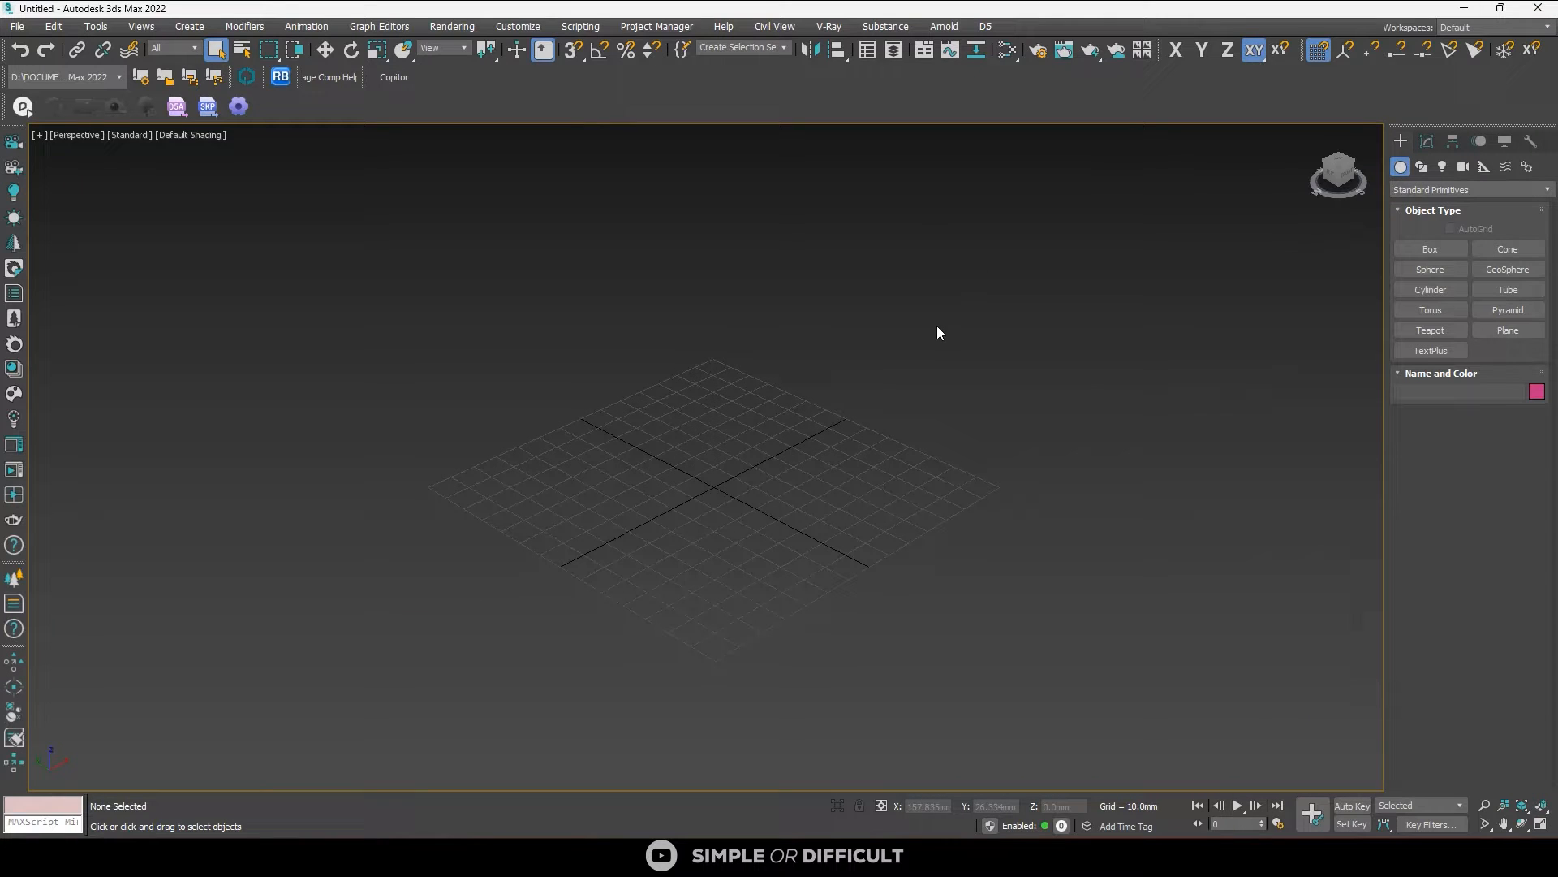
mouse_move(867, 347)
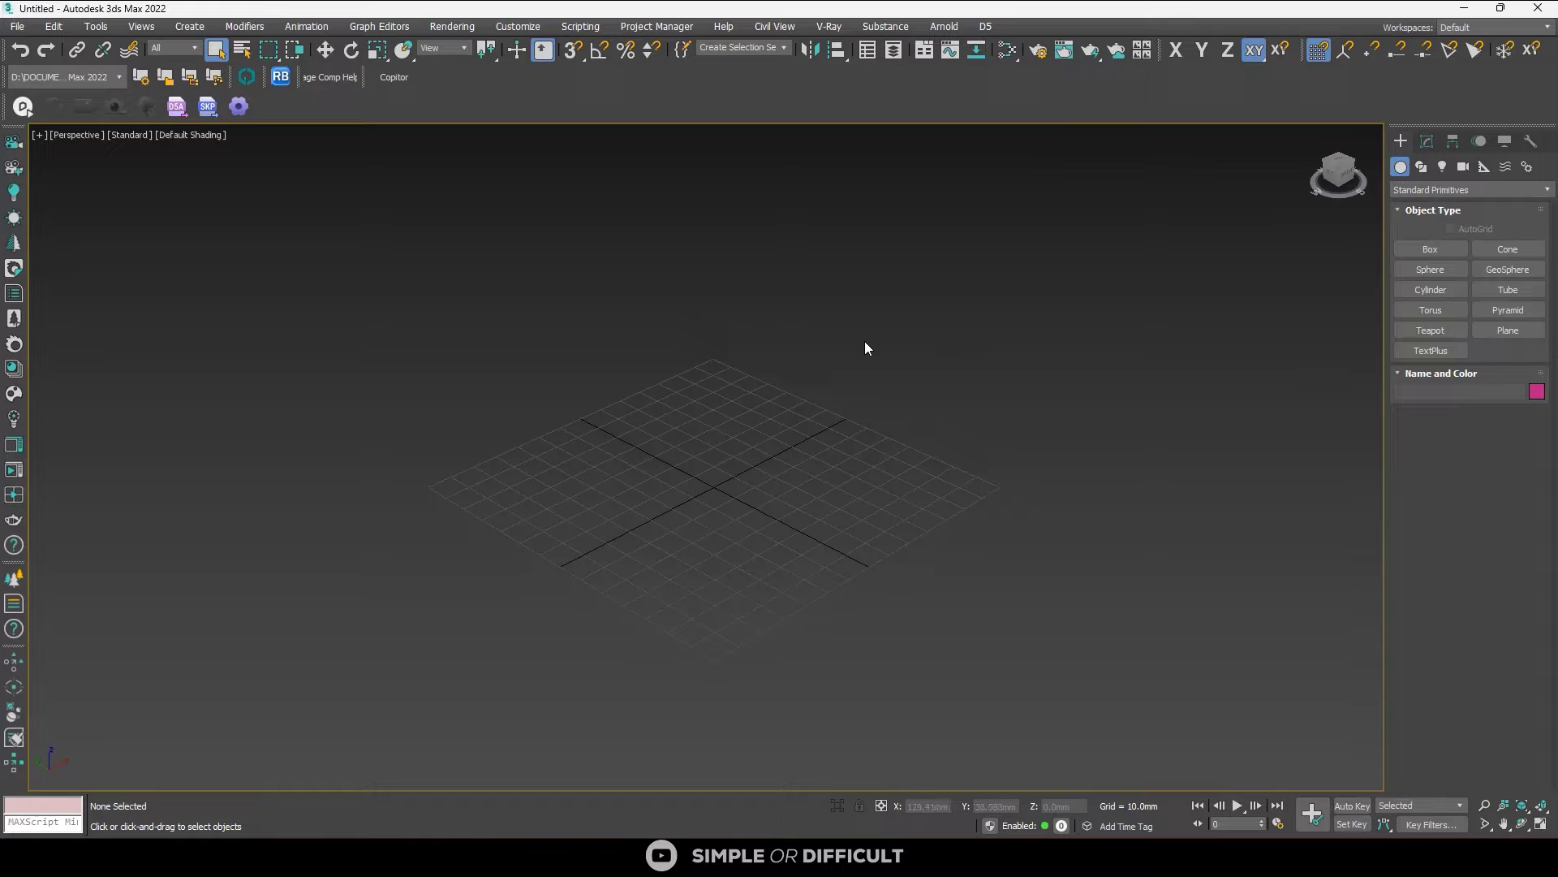
Import Site Plan Topography.dwg from the DWG FILES folder, accepting proxy objects and default import options
left_click(15, 28)
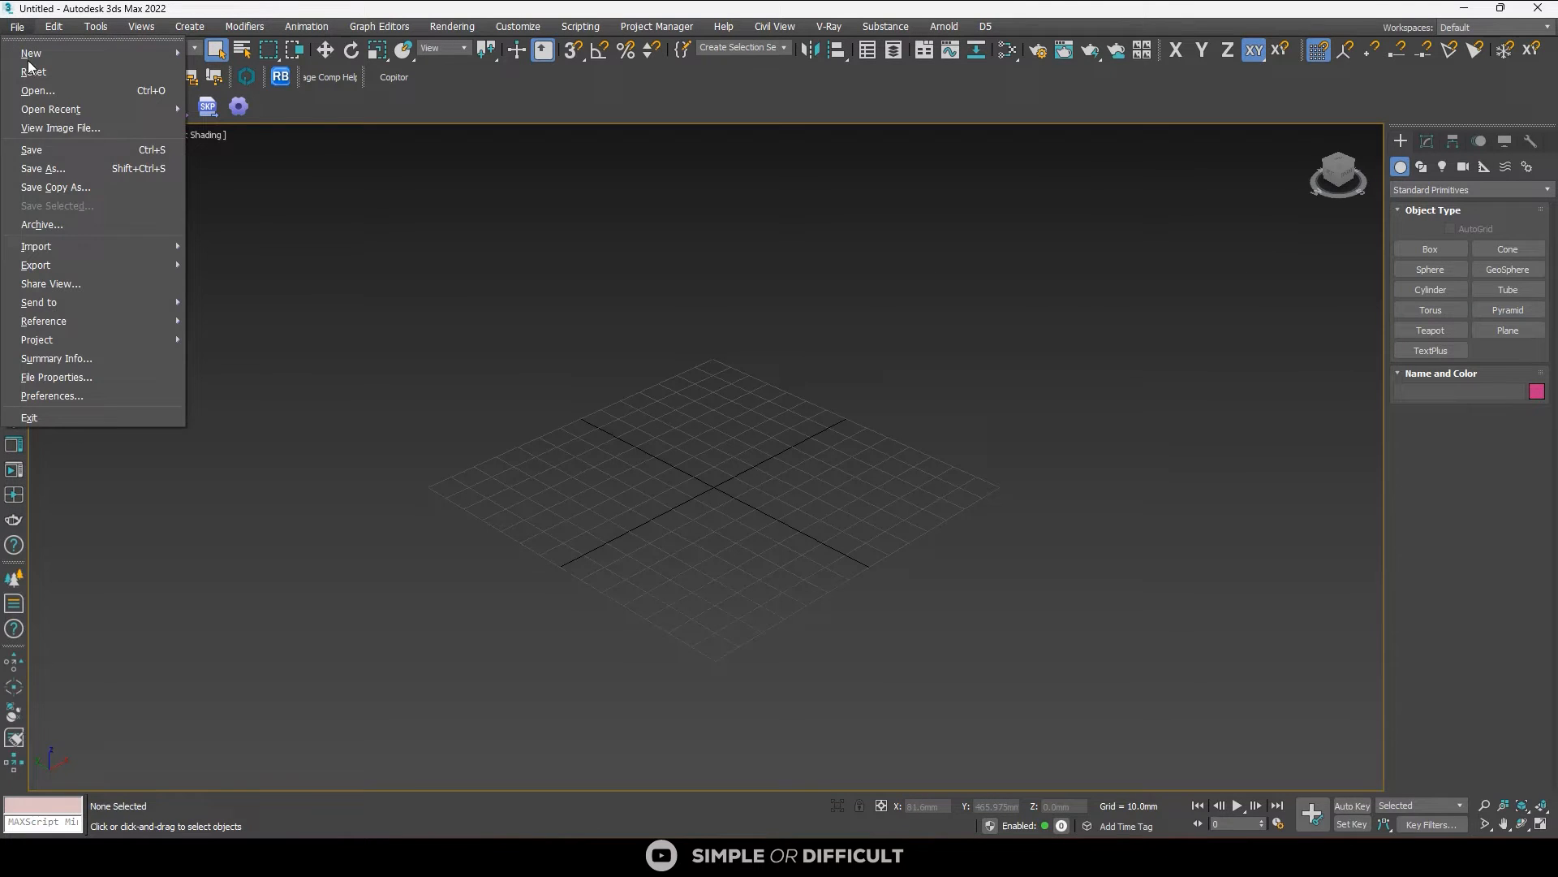
left_click(234, 254)
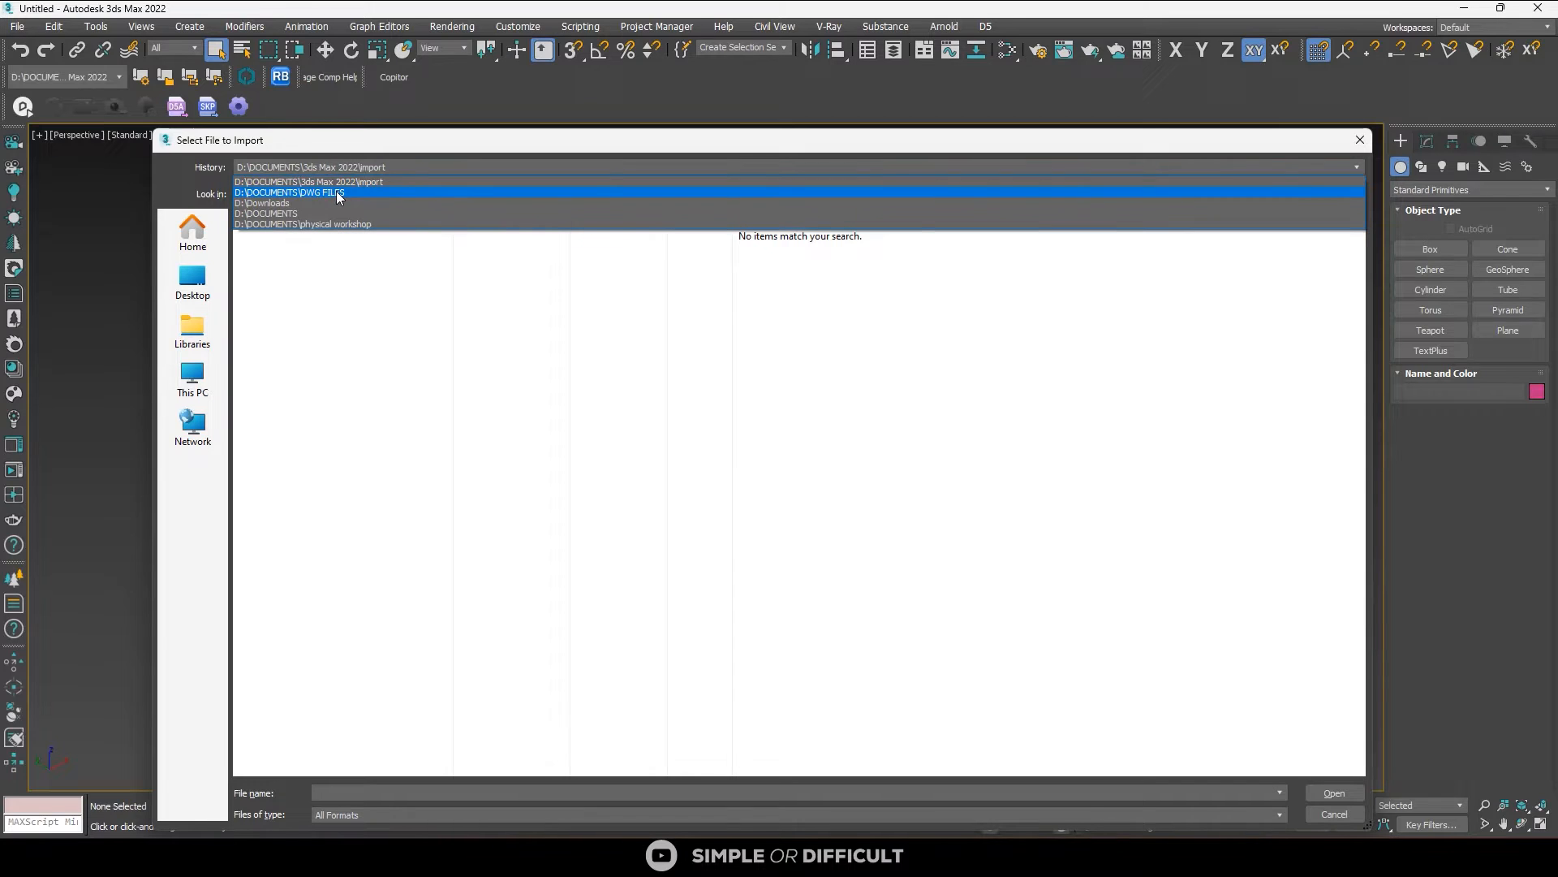
left_click(266, 214)
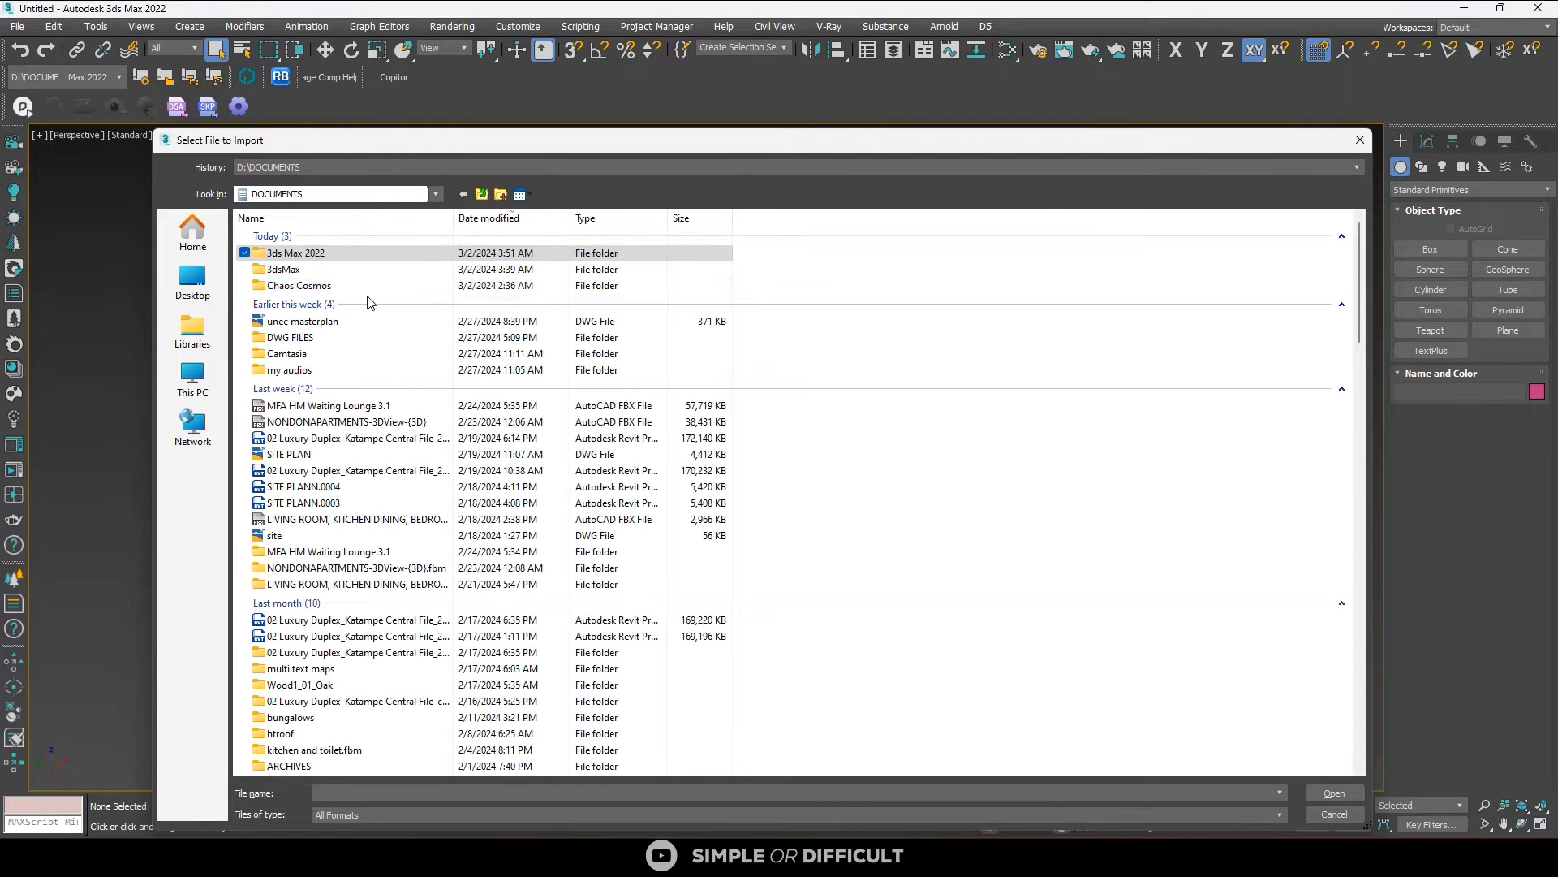
double_click(289, 338)
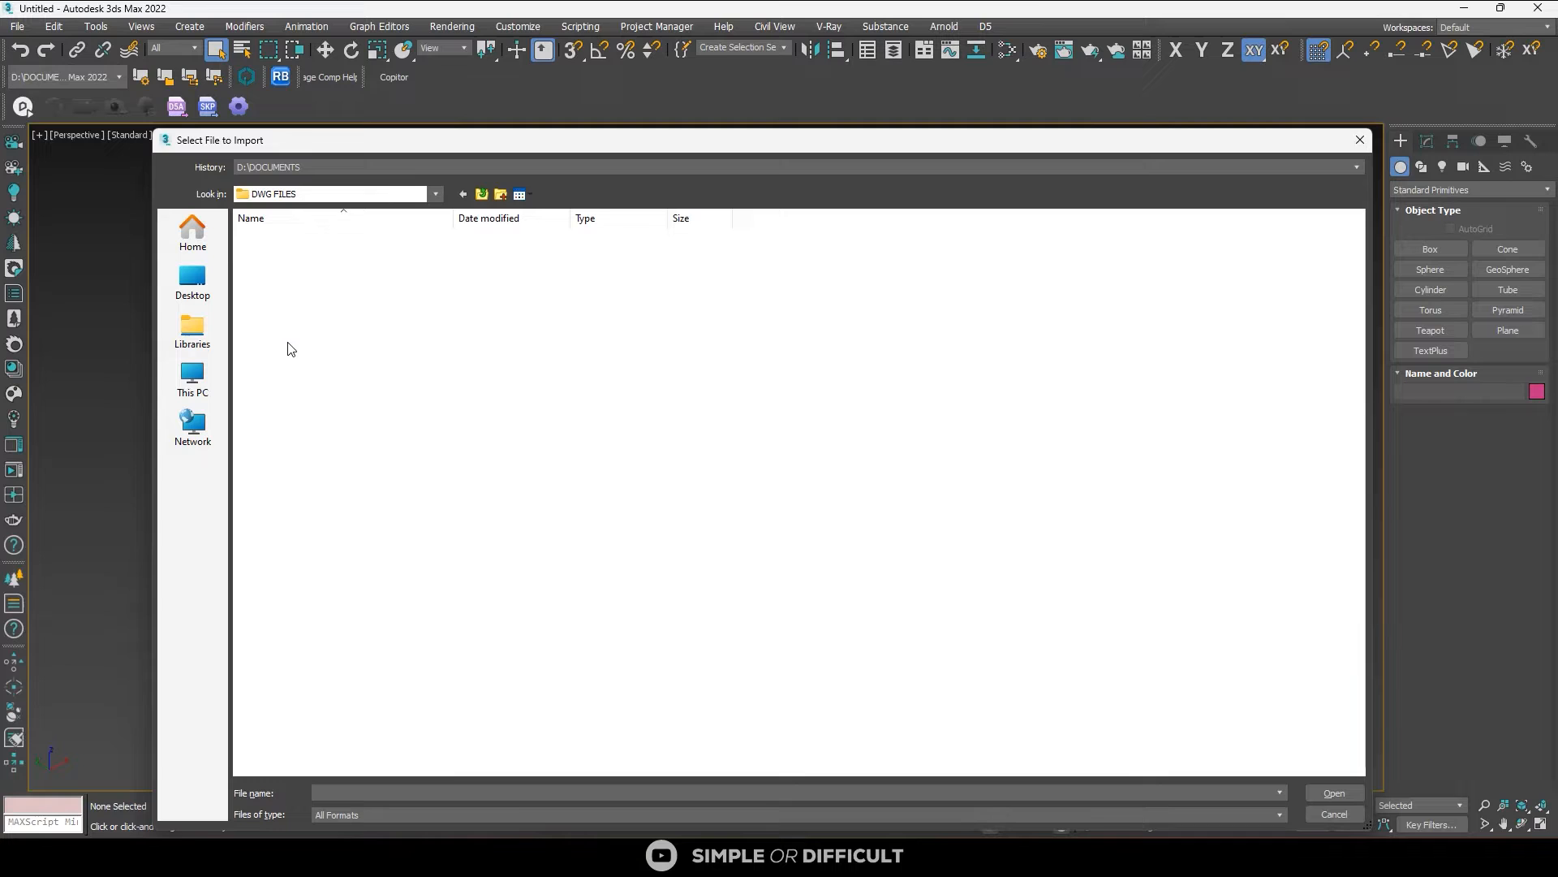
left_click(312, 314)
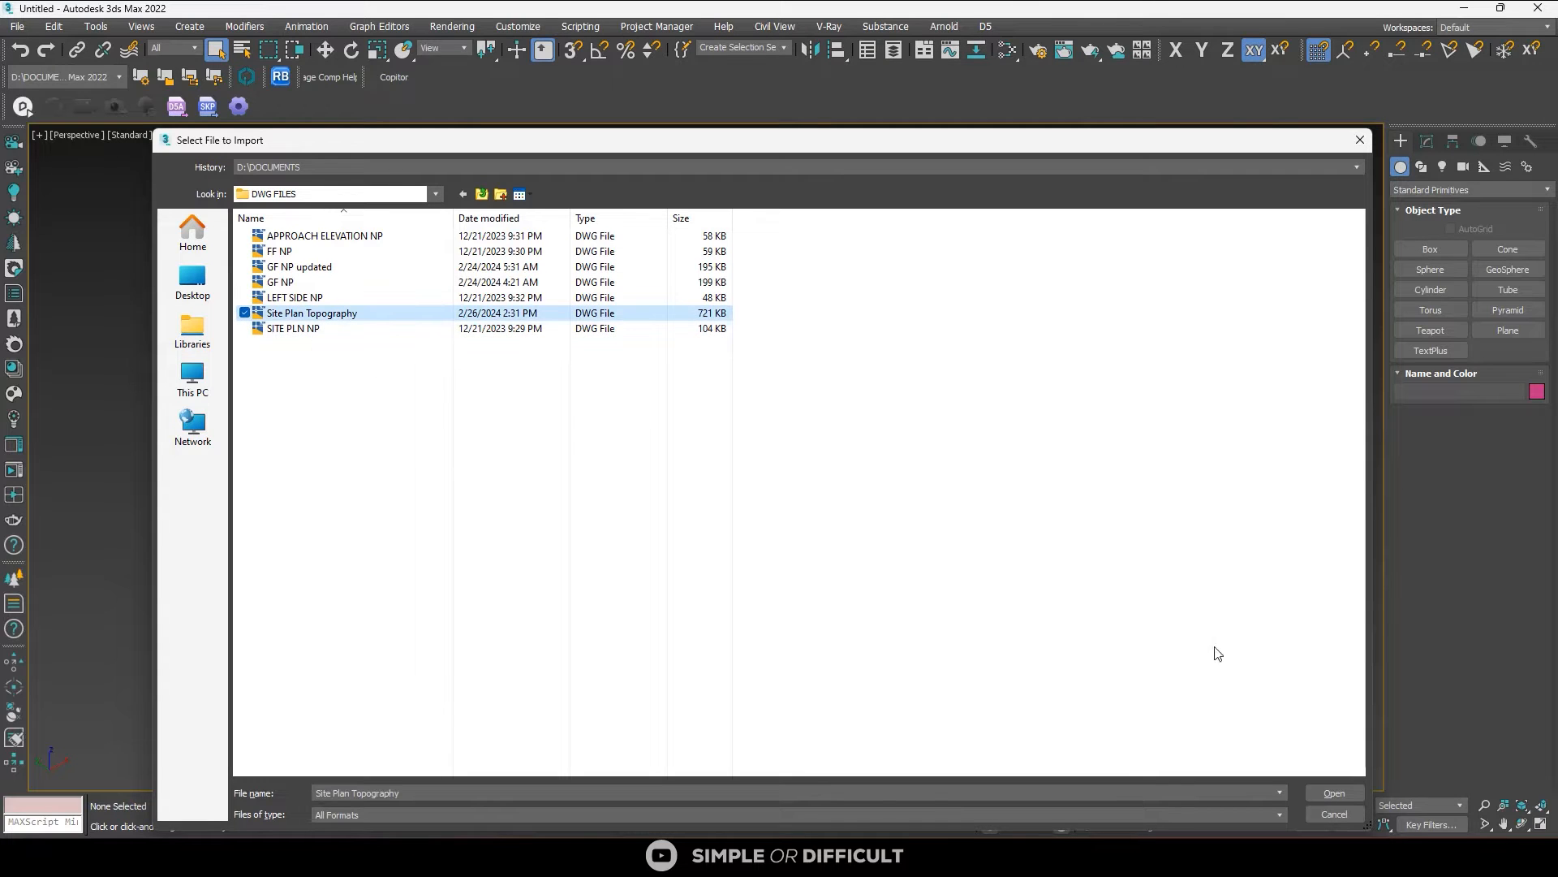
left_click(1334, 792)
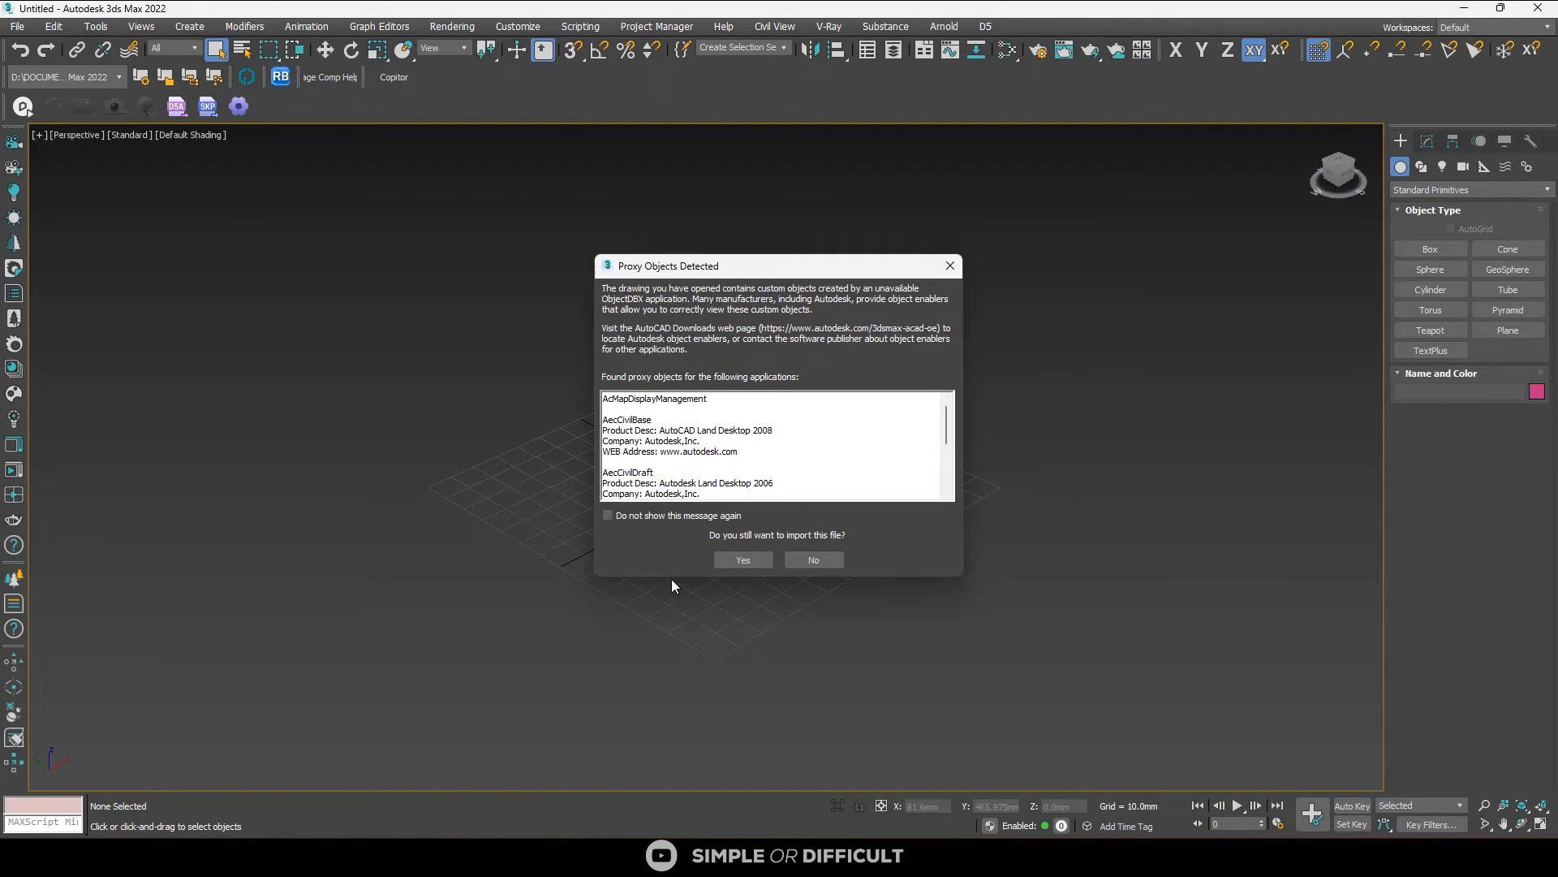
left_click(743, 558)
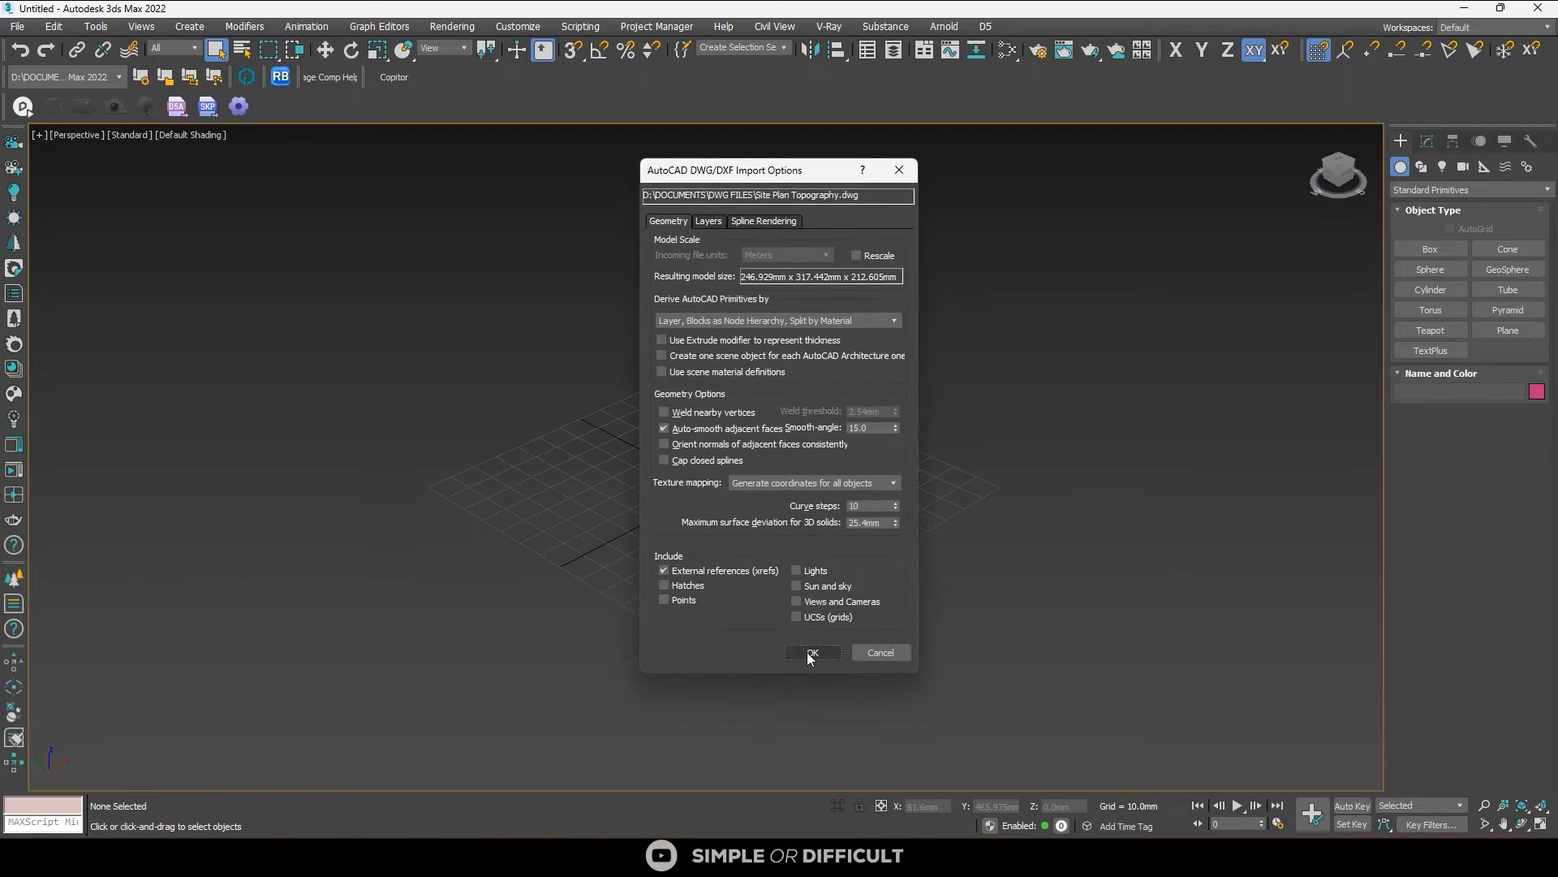
left_click(813, 653)
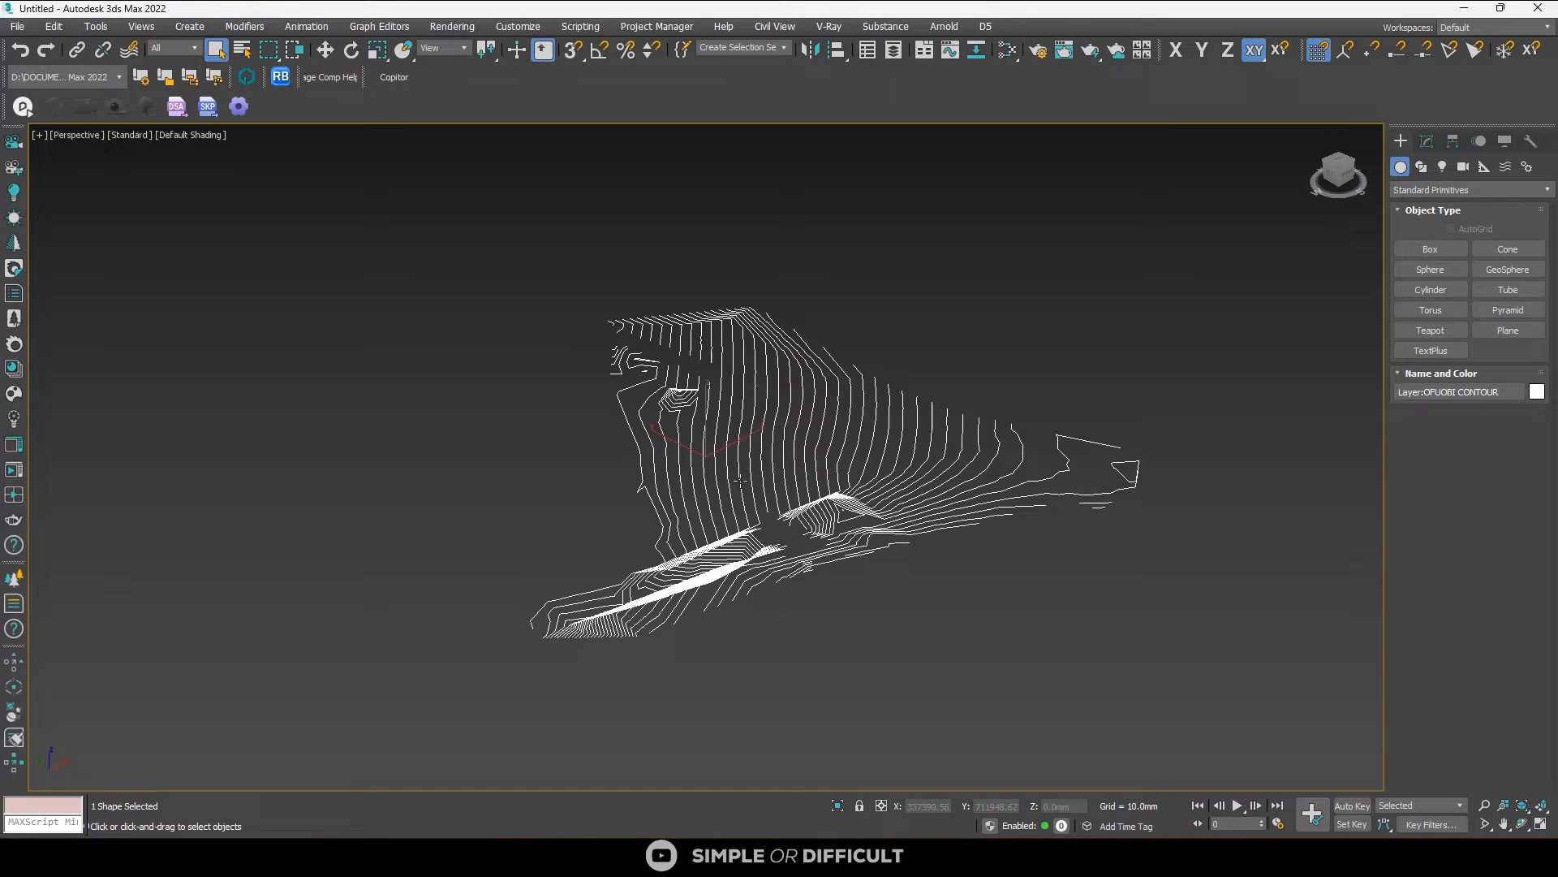
mouse_move(972, 591)
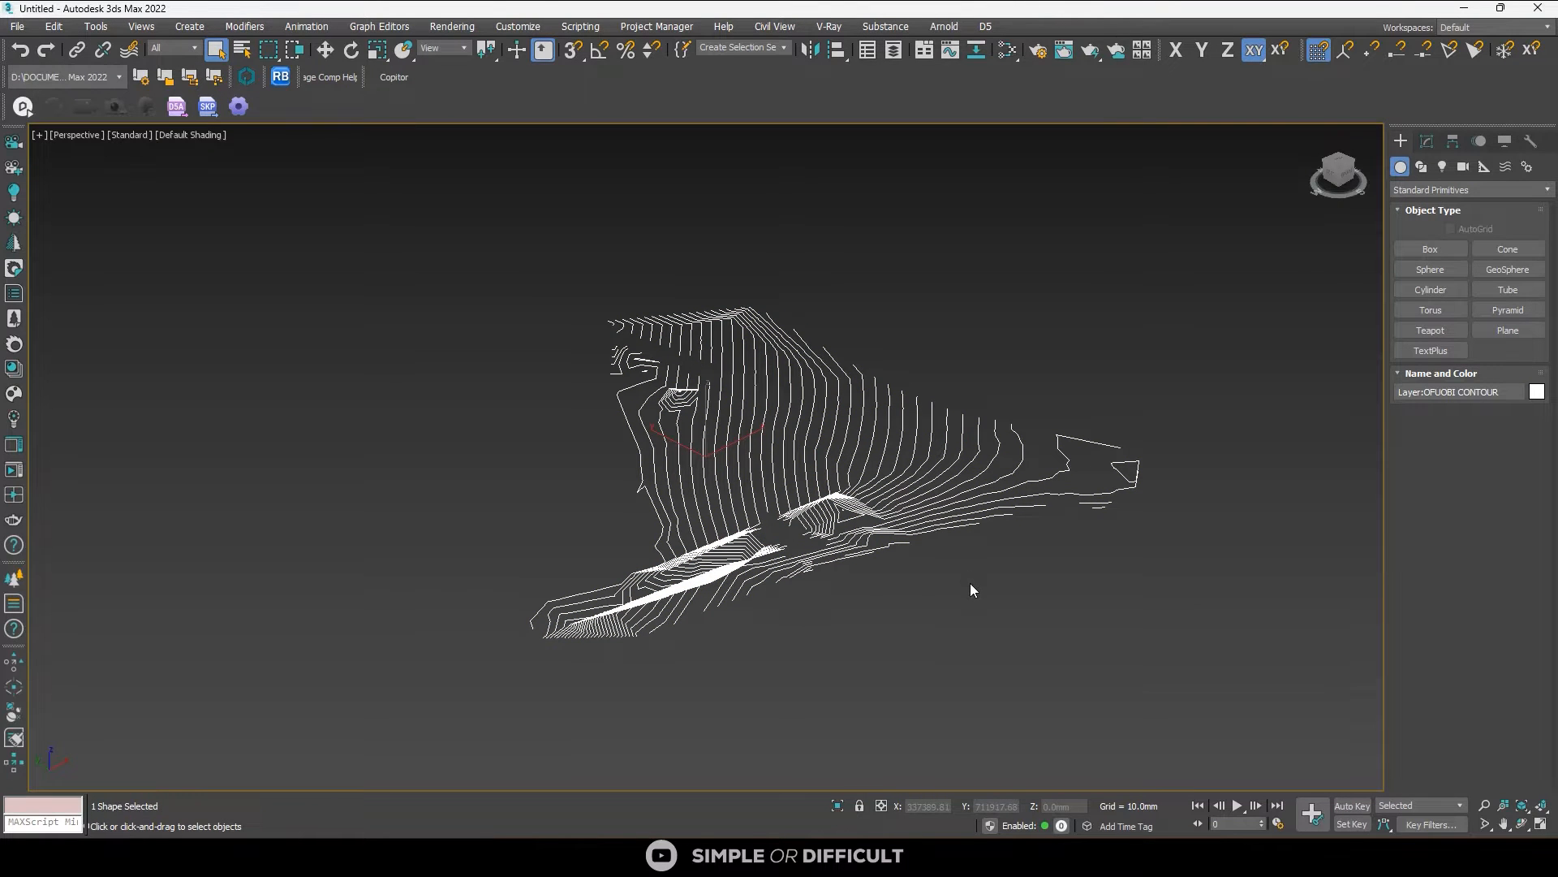
Select the contour shape and create a Terrain compound object from it
left_click(973, 590)
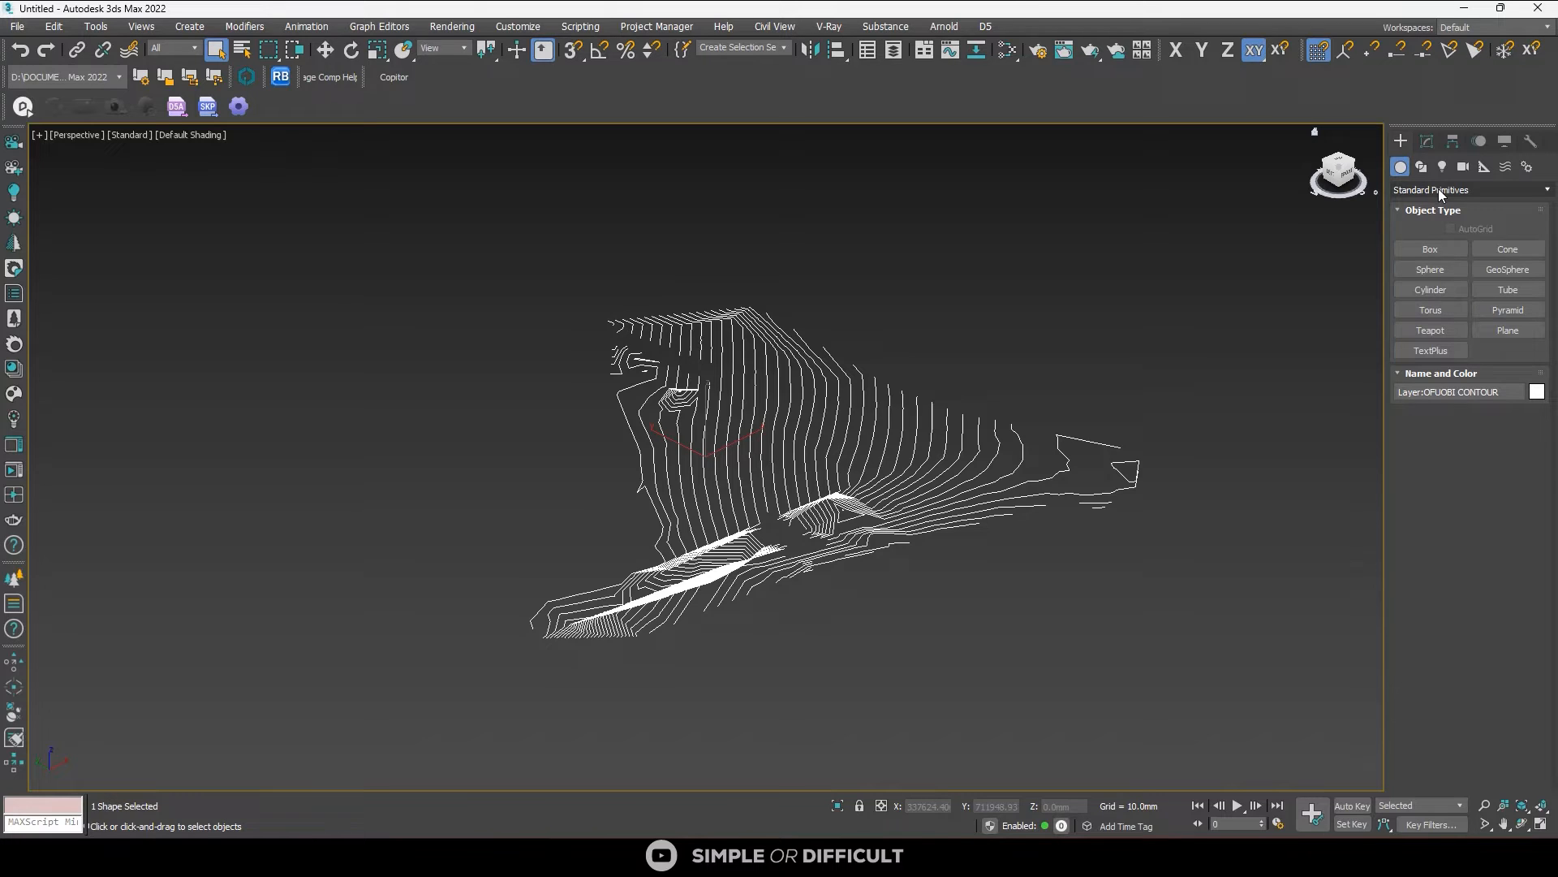
left_click(1469, 190)
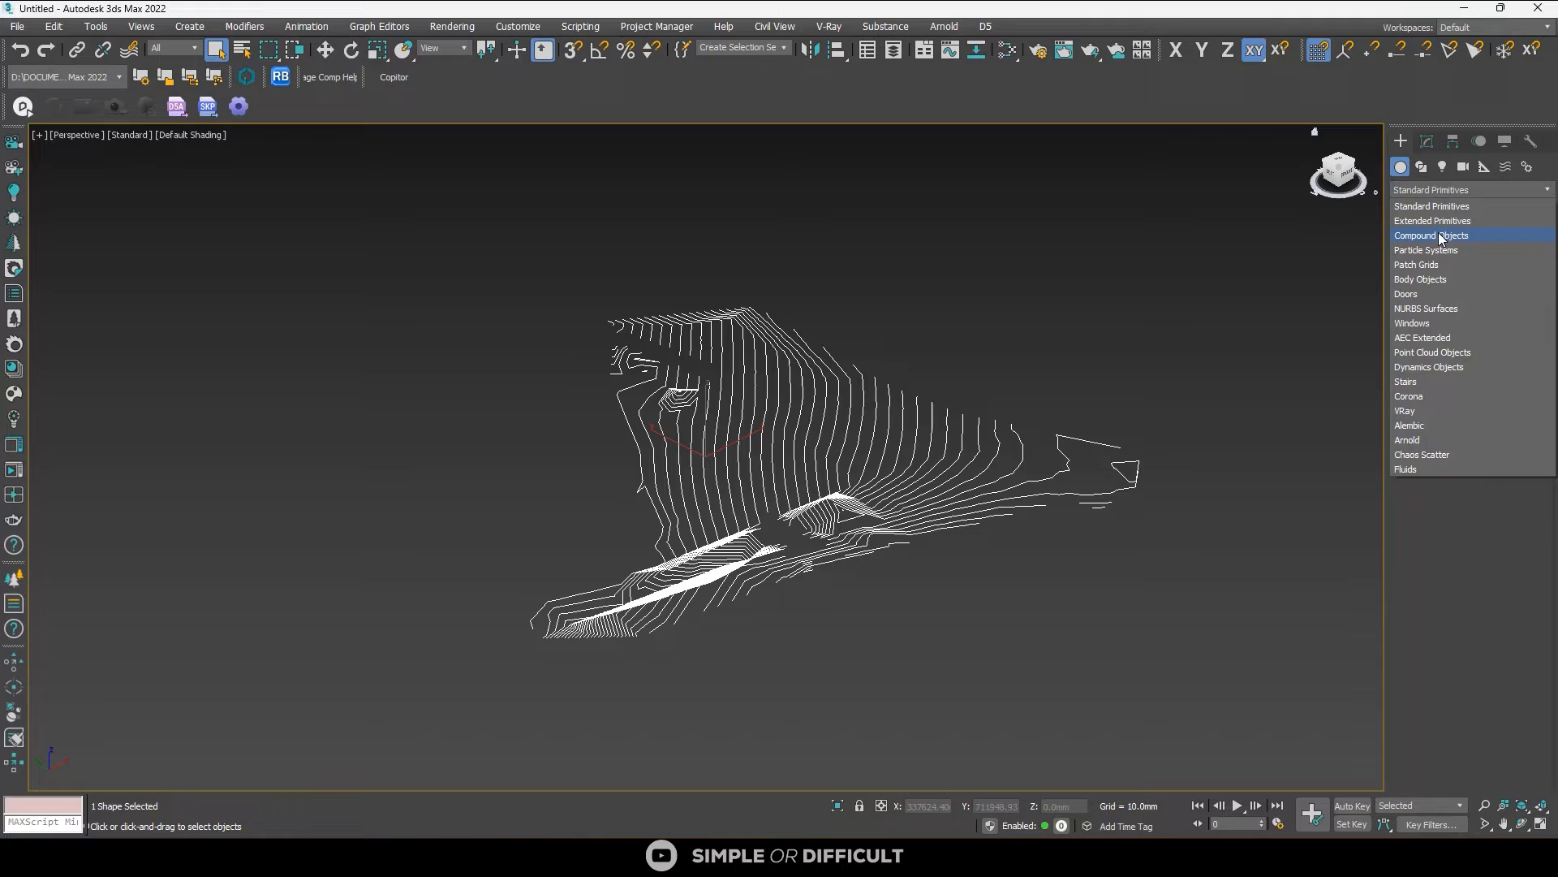
left_click(1432, 234)
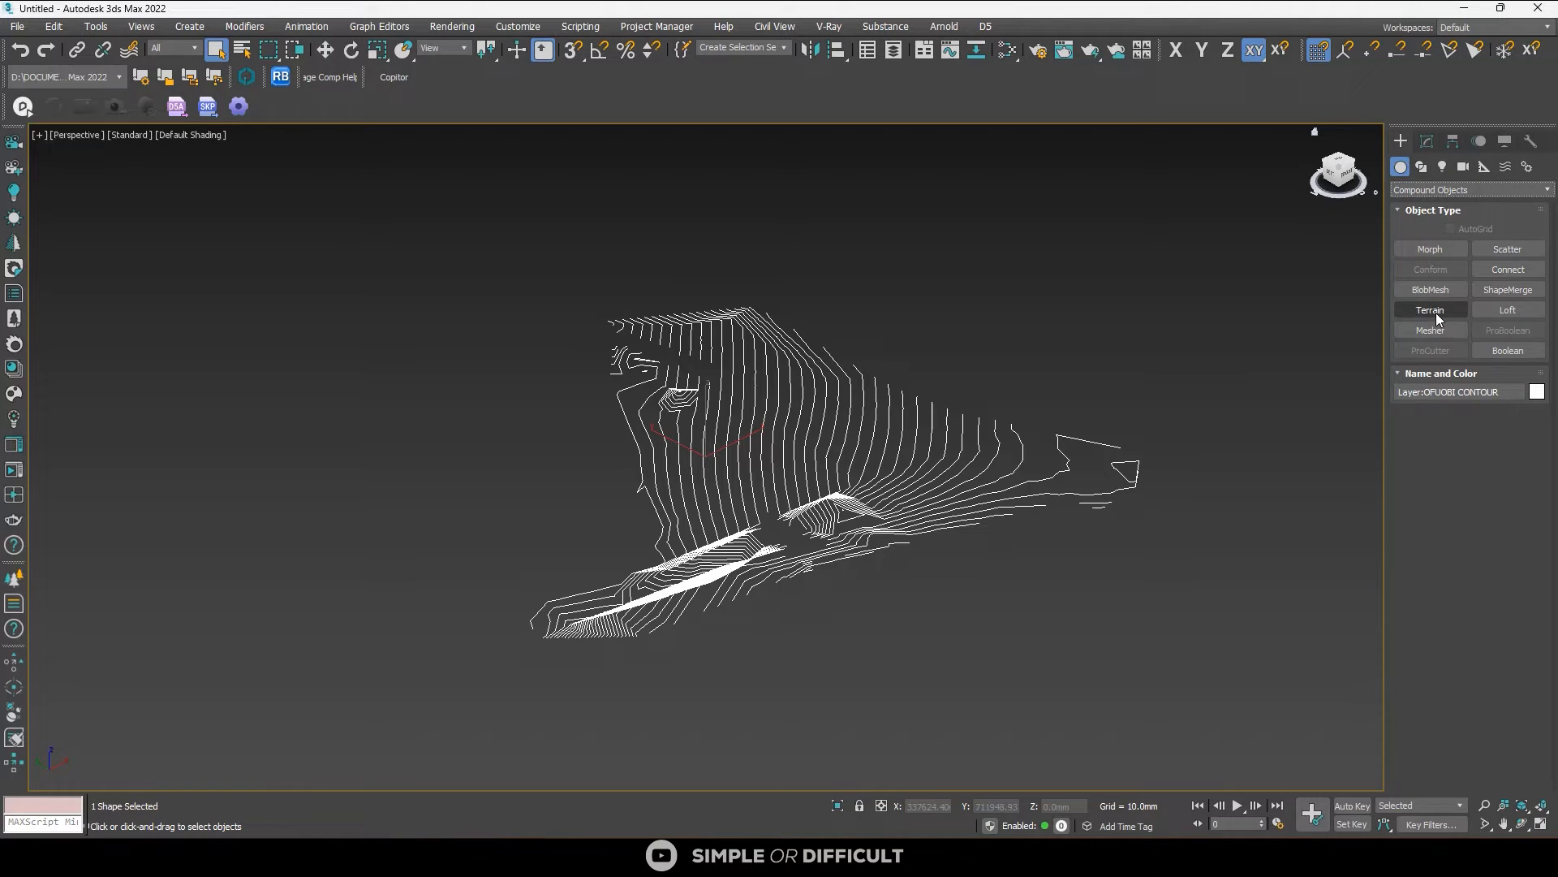
left_click(1430, 308)
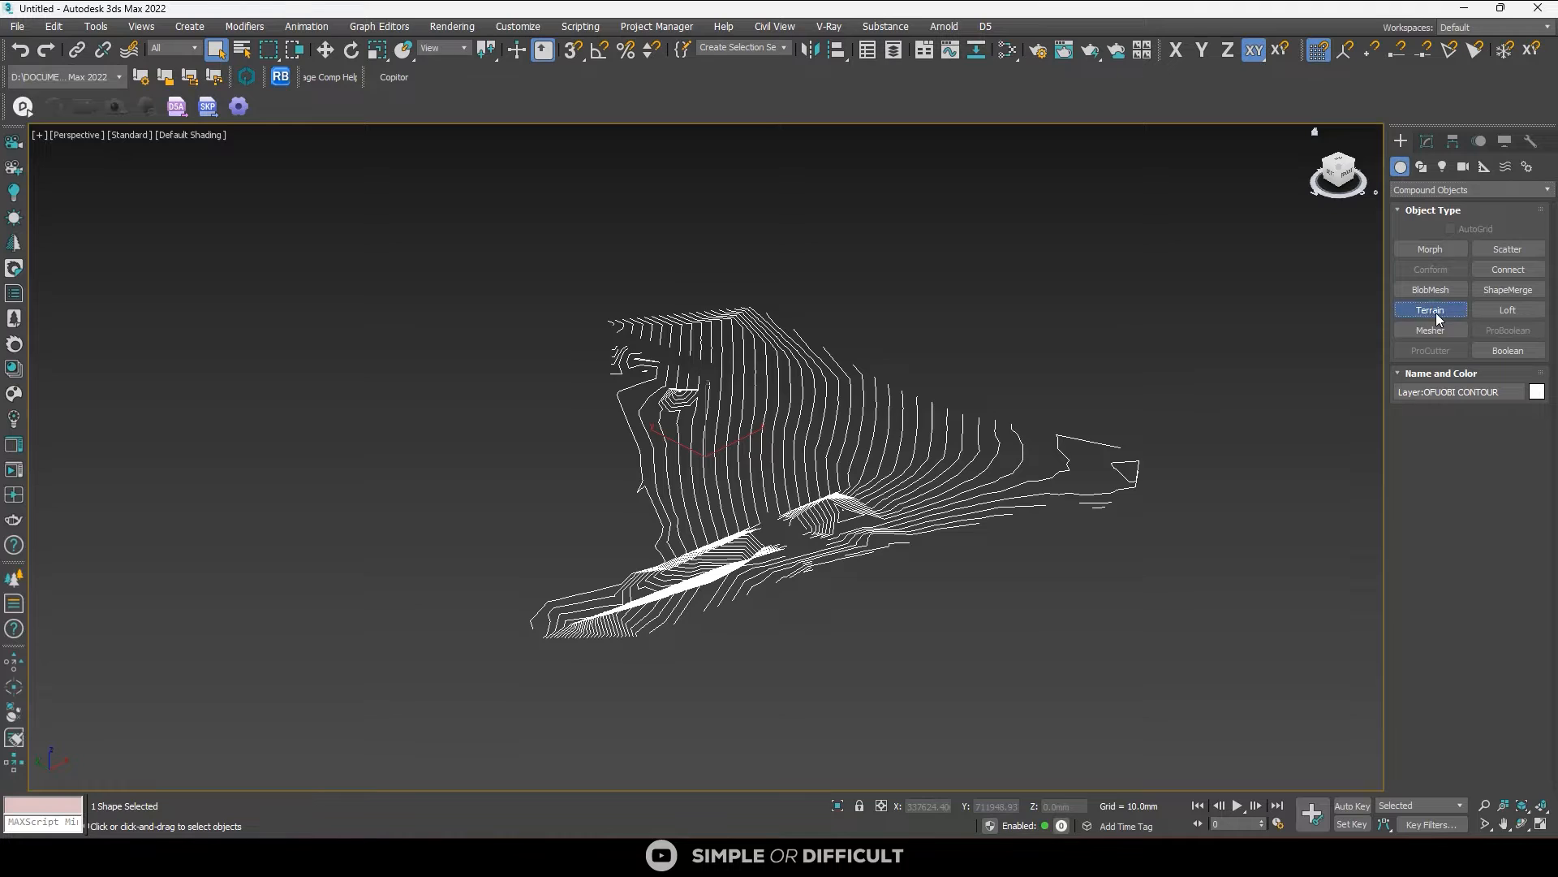
left_click(1430, 310)
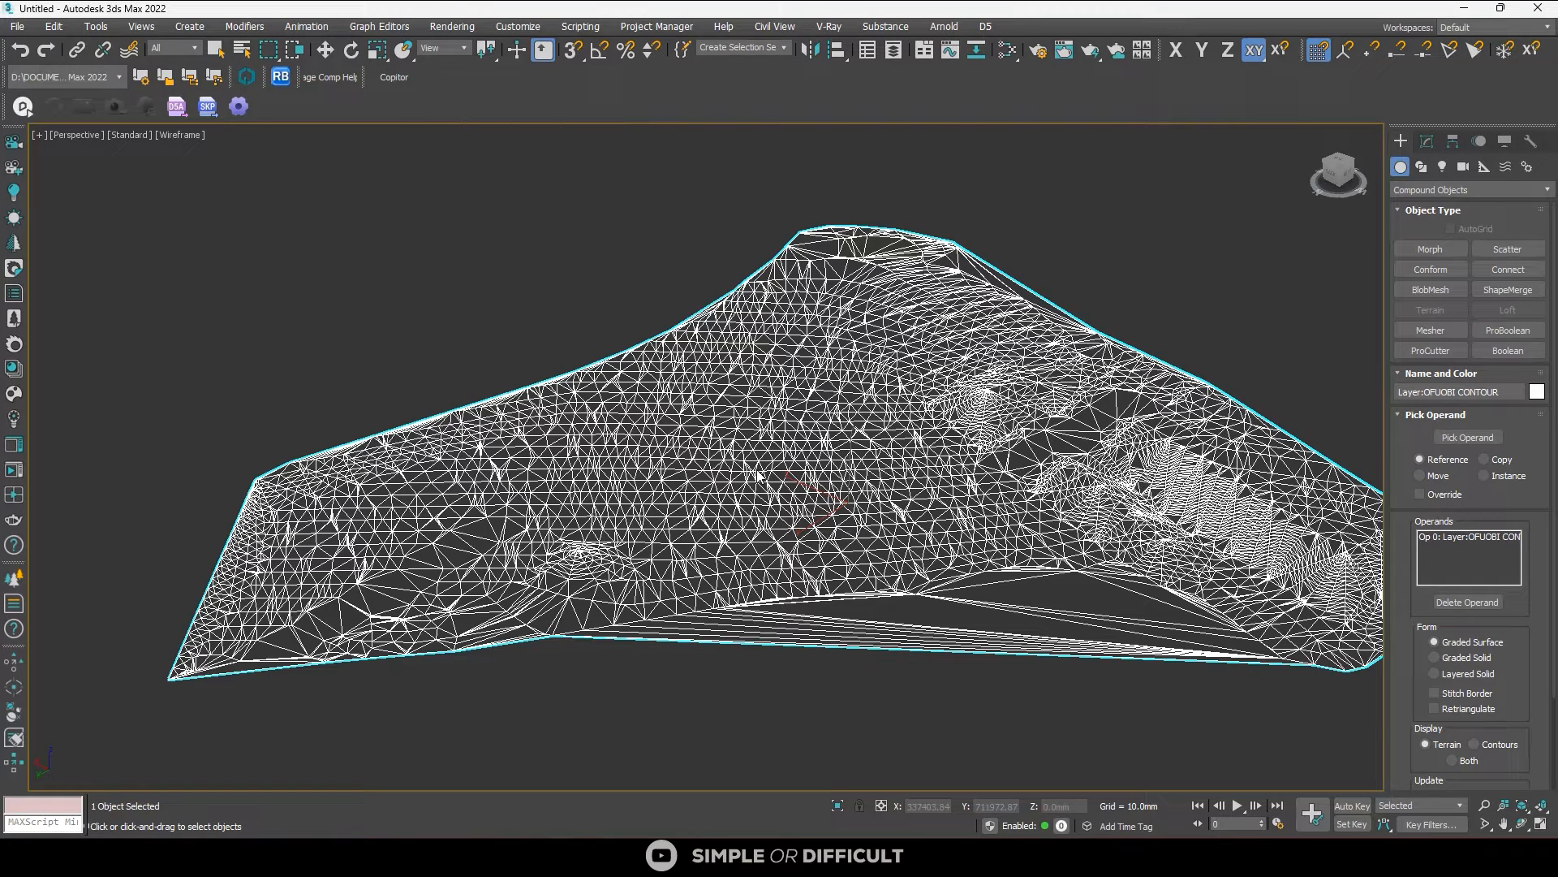
mouse_move(755, 500)
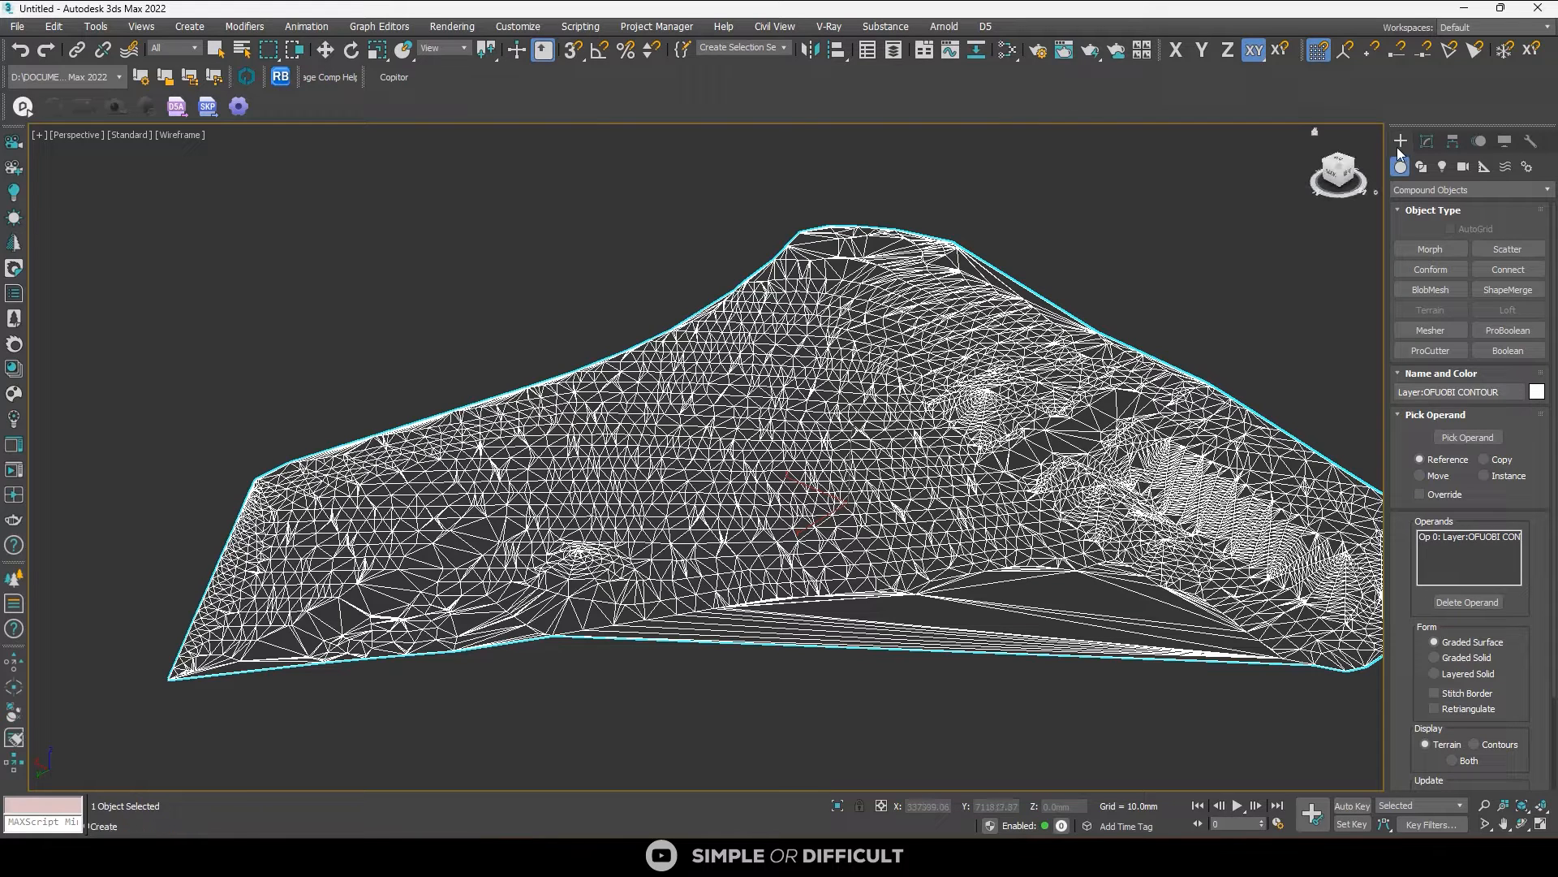
Add a Retopology modifier to Terrain001 and compute it at the default 5000-face target
left_click(1425, 141)
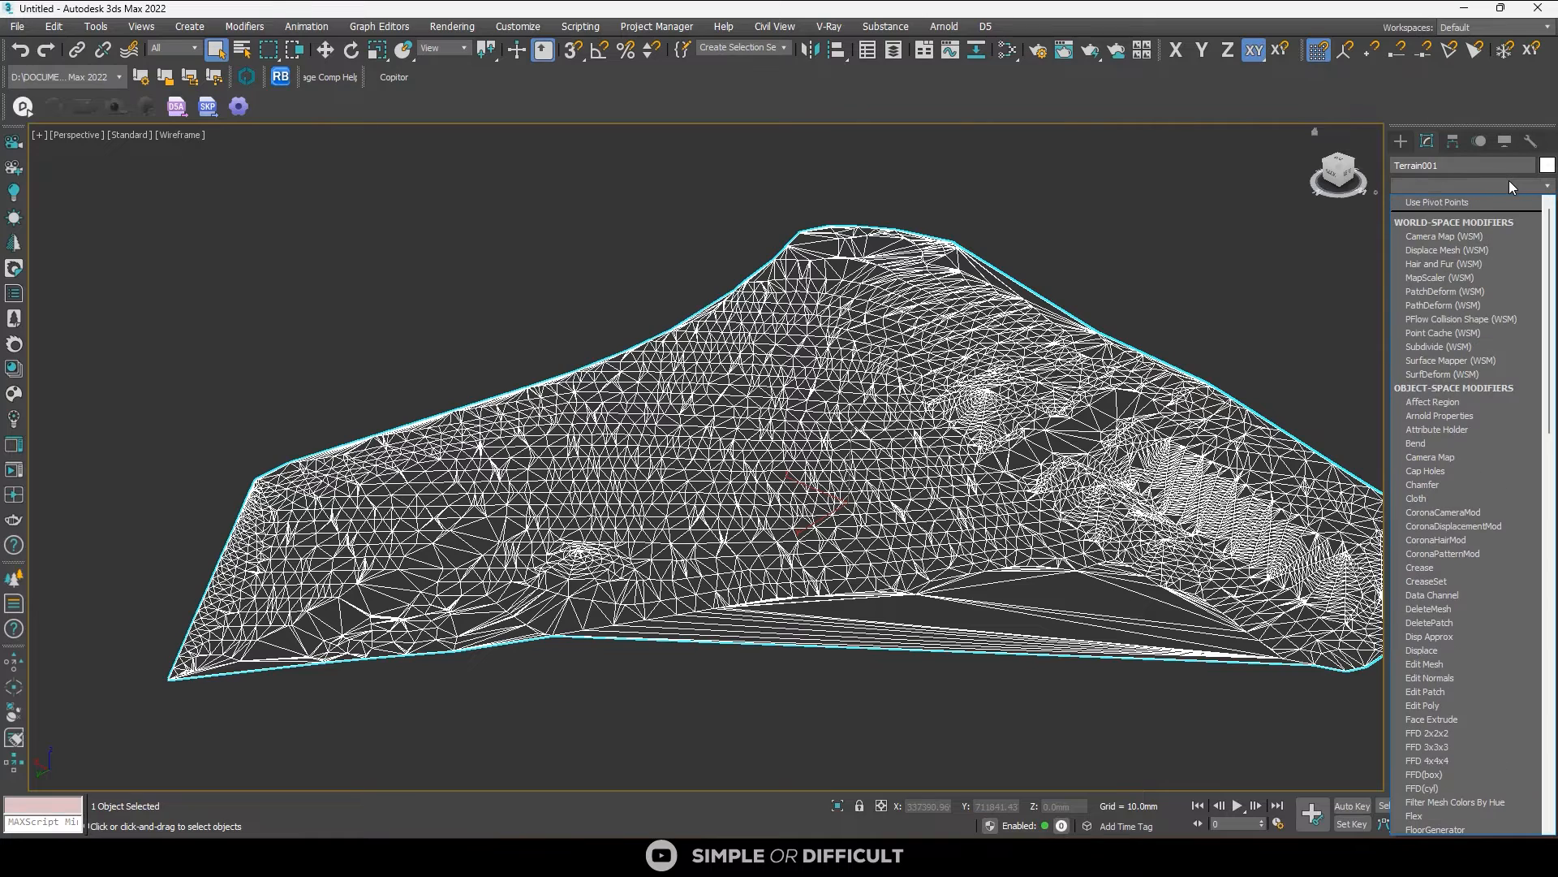
scroll("down", 3)
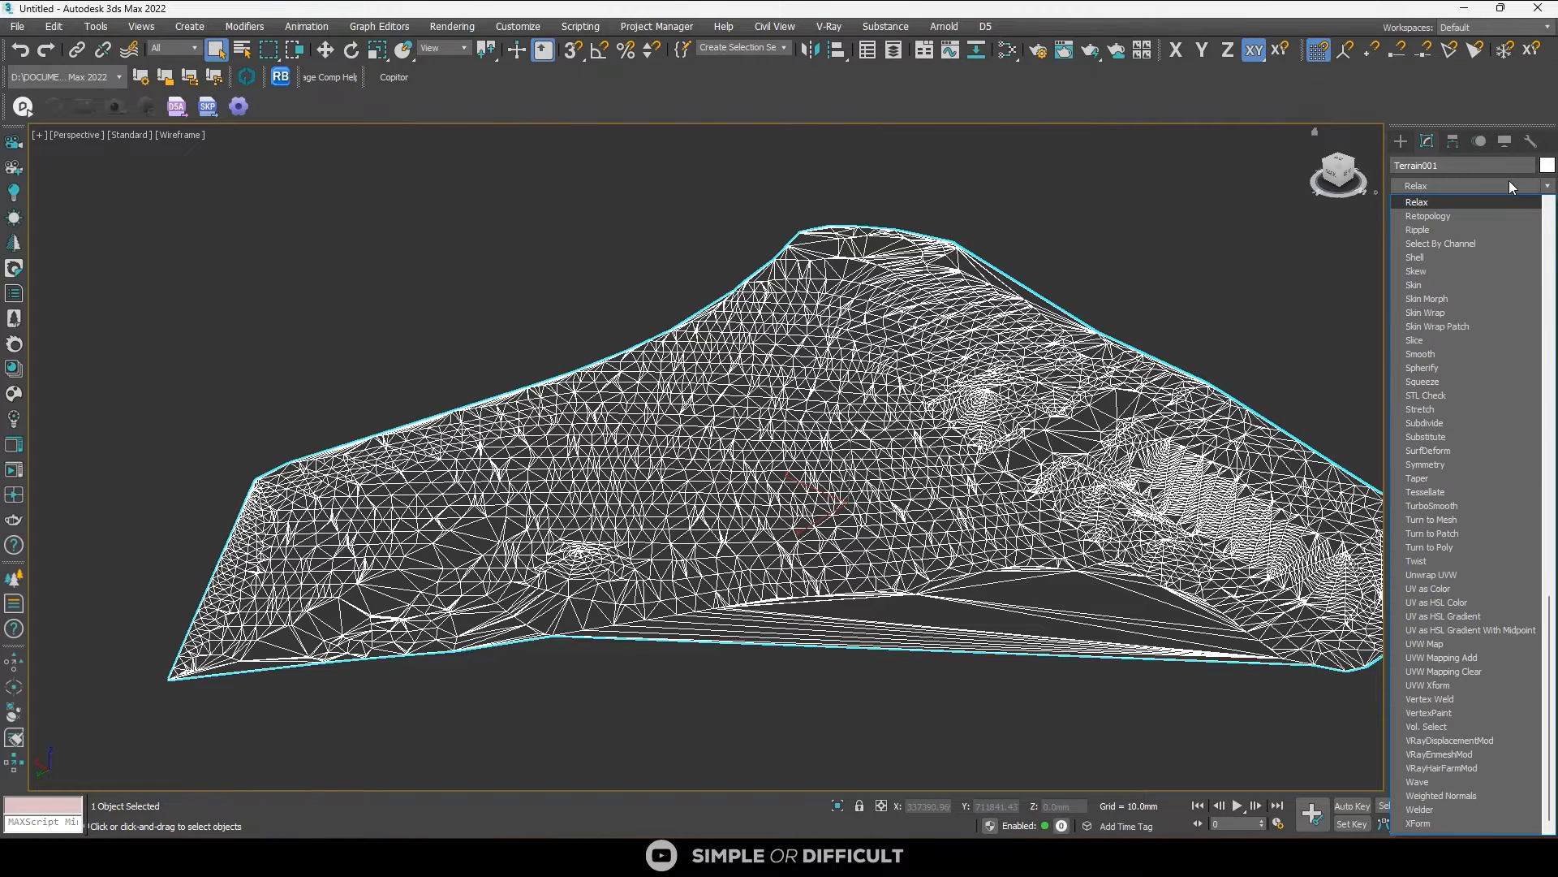
left_click(1429, 215)
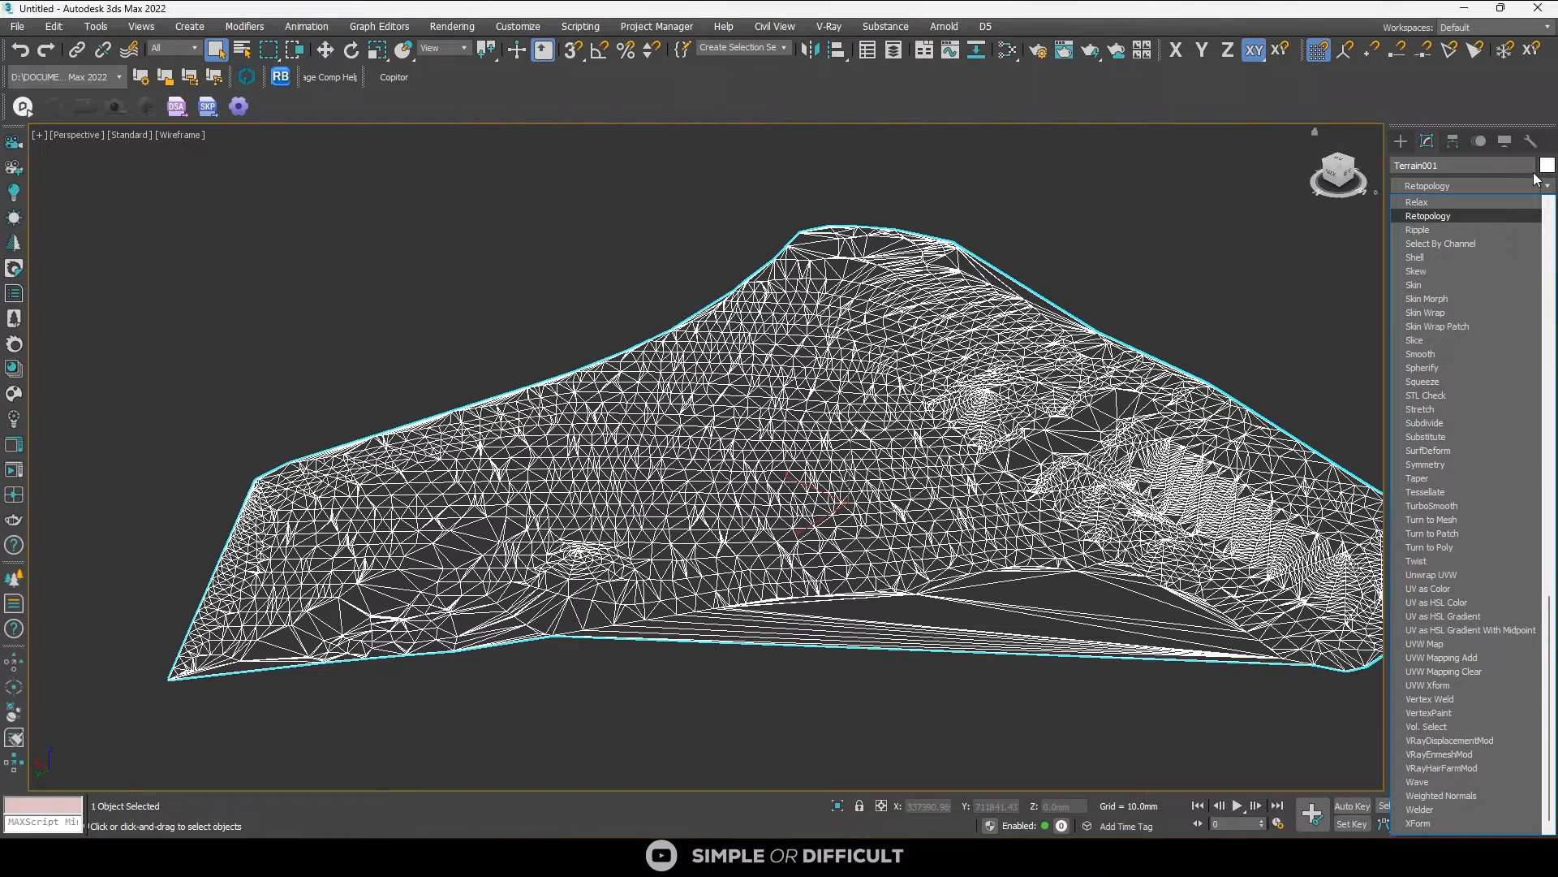
left_click(1427, 214)
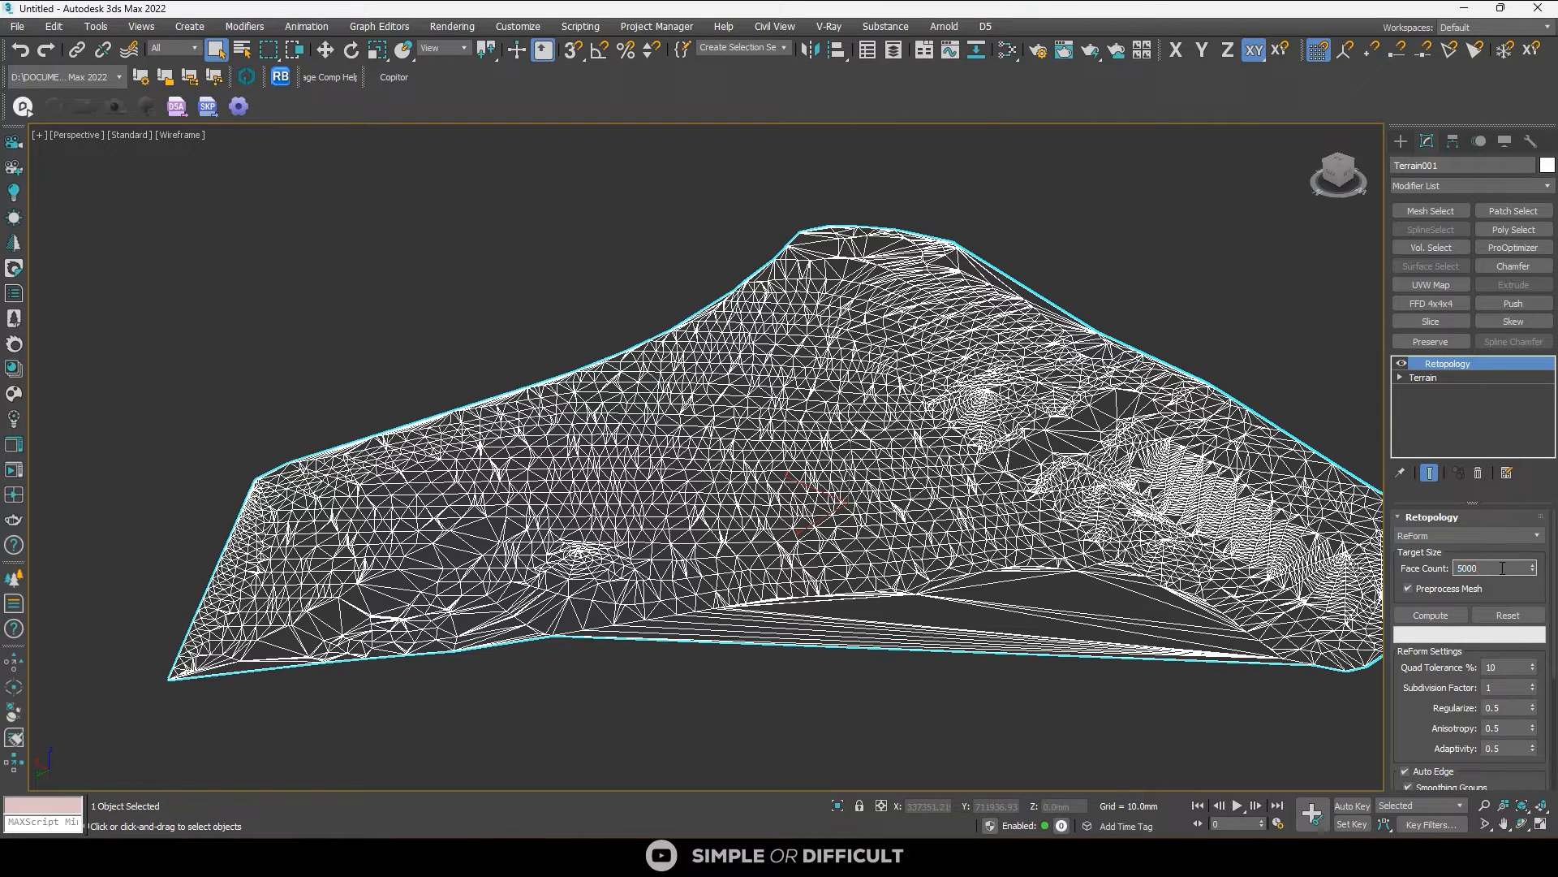
left_click(1430, 613)
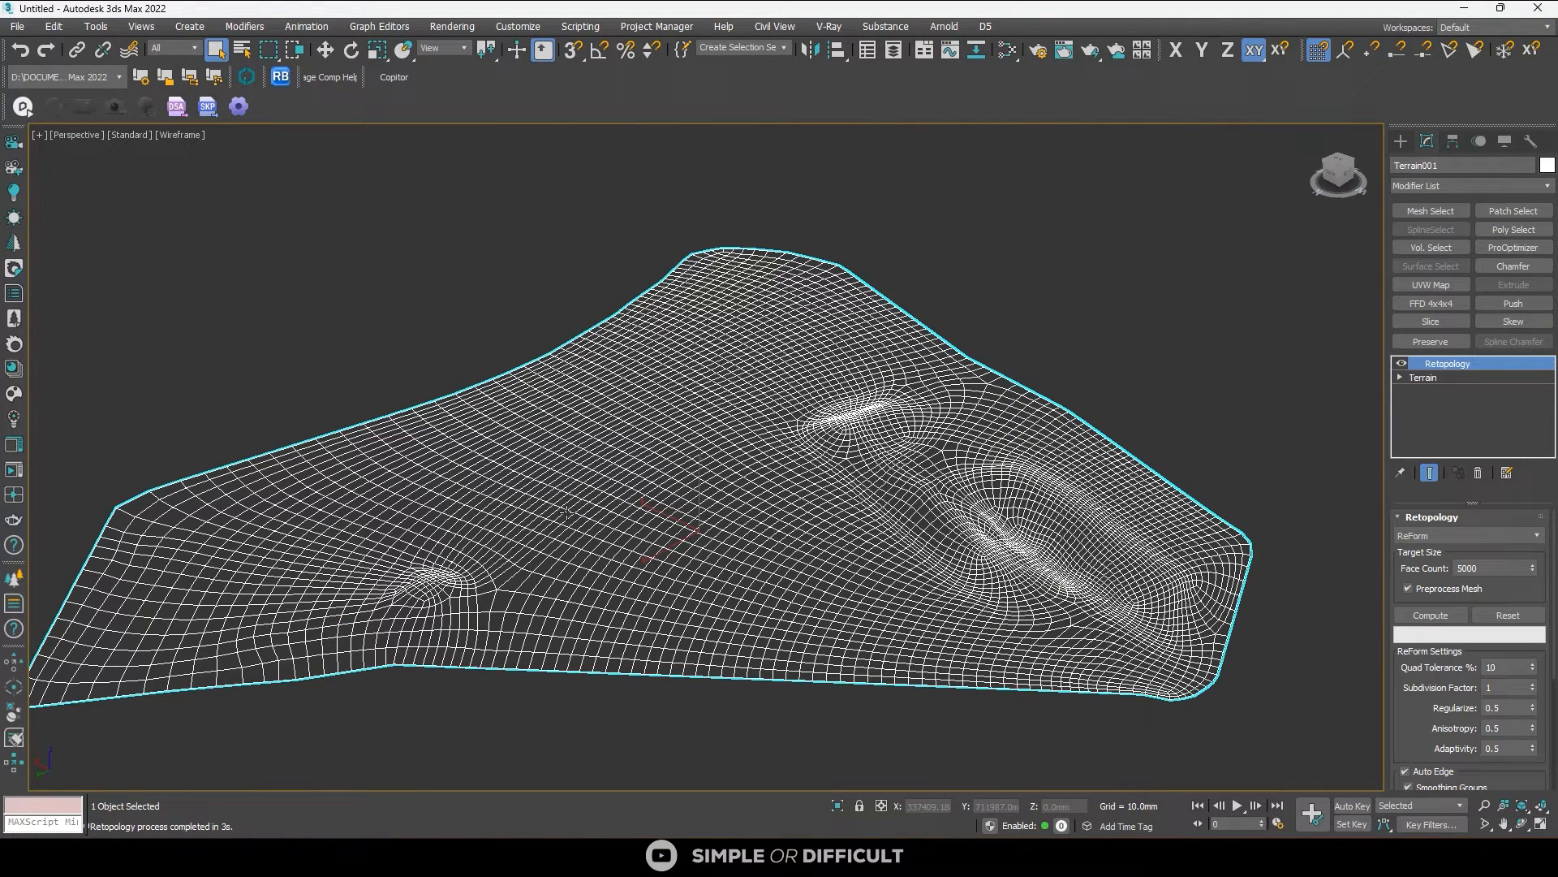
mouse_move(1448, 417)
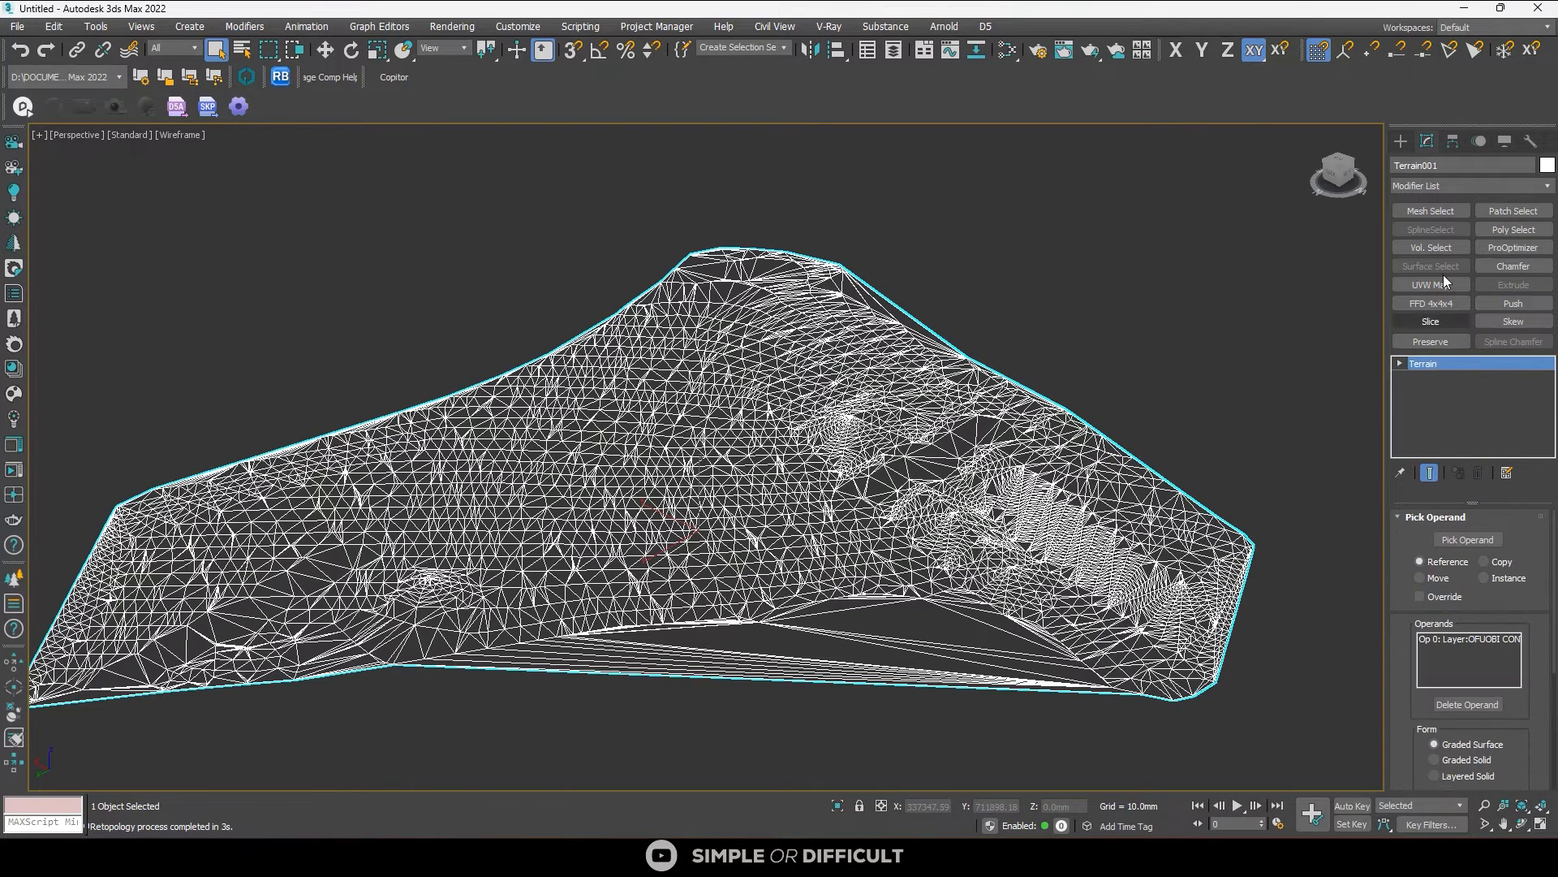
Re-add Retopology to the terrain, raise Face Count to 15000 and recompute
left_click(1464, 185)
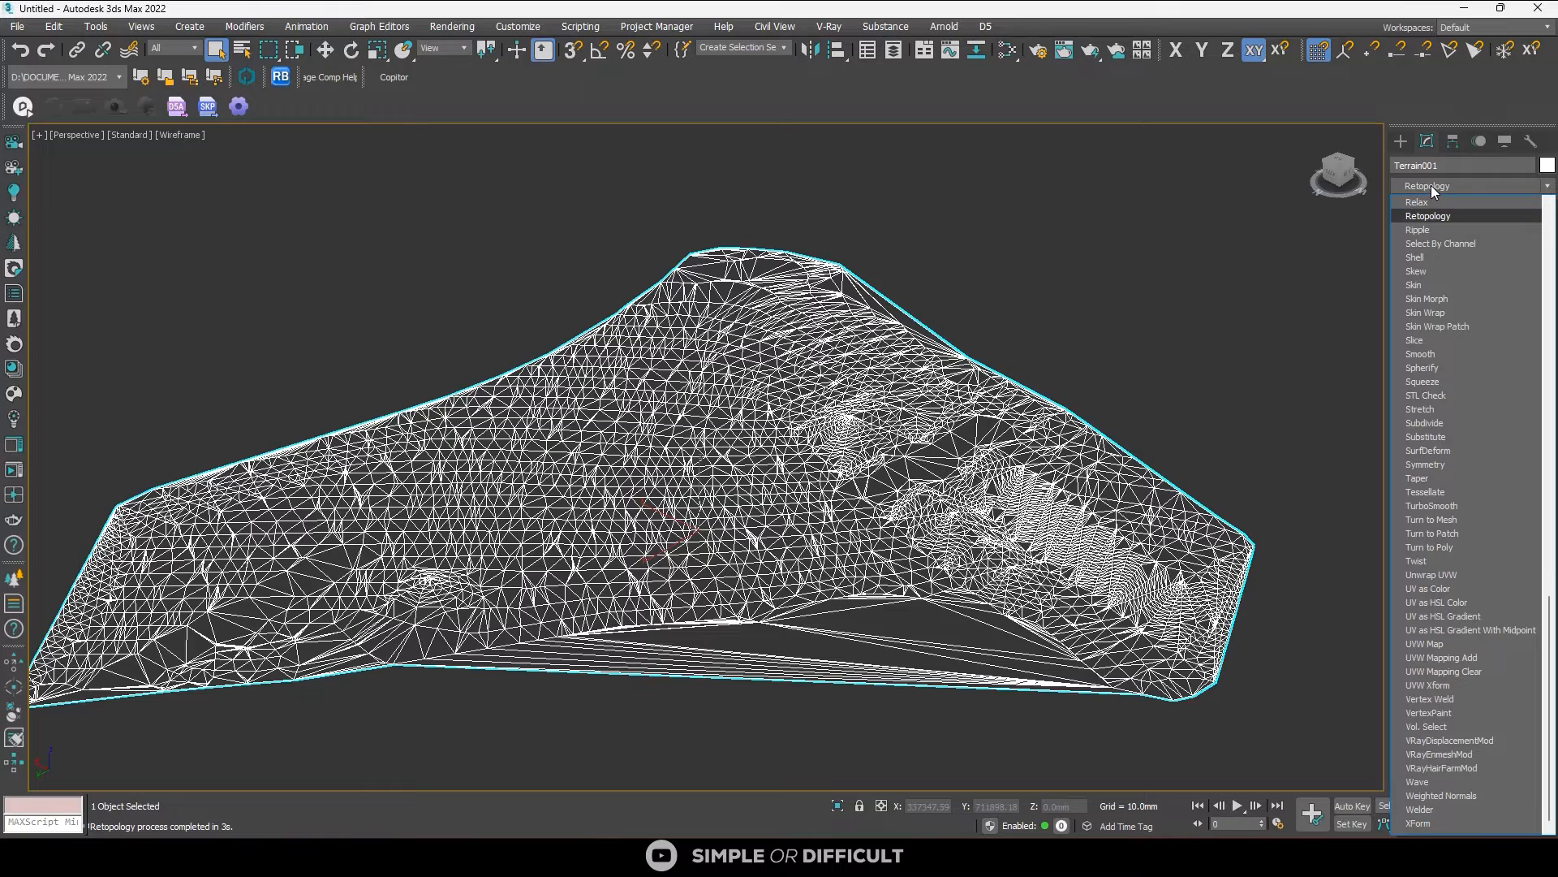
left_click(1428, 215)
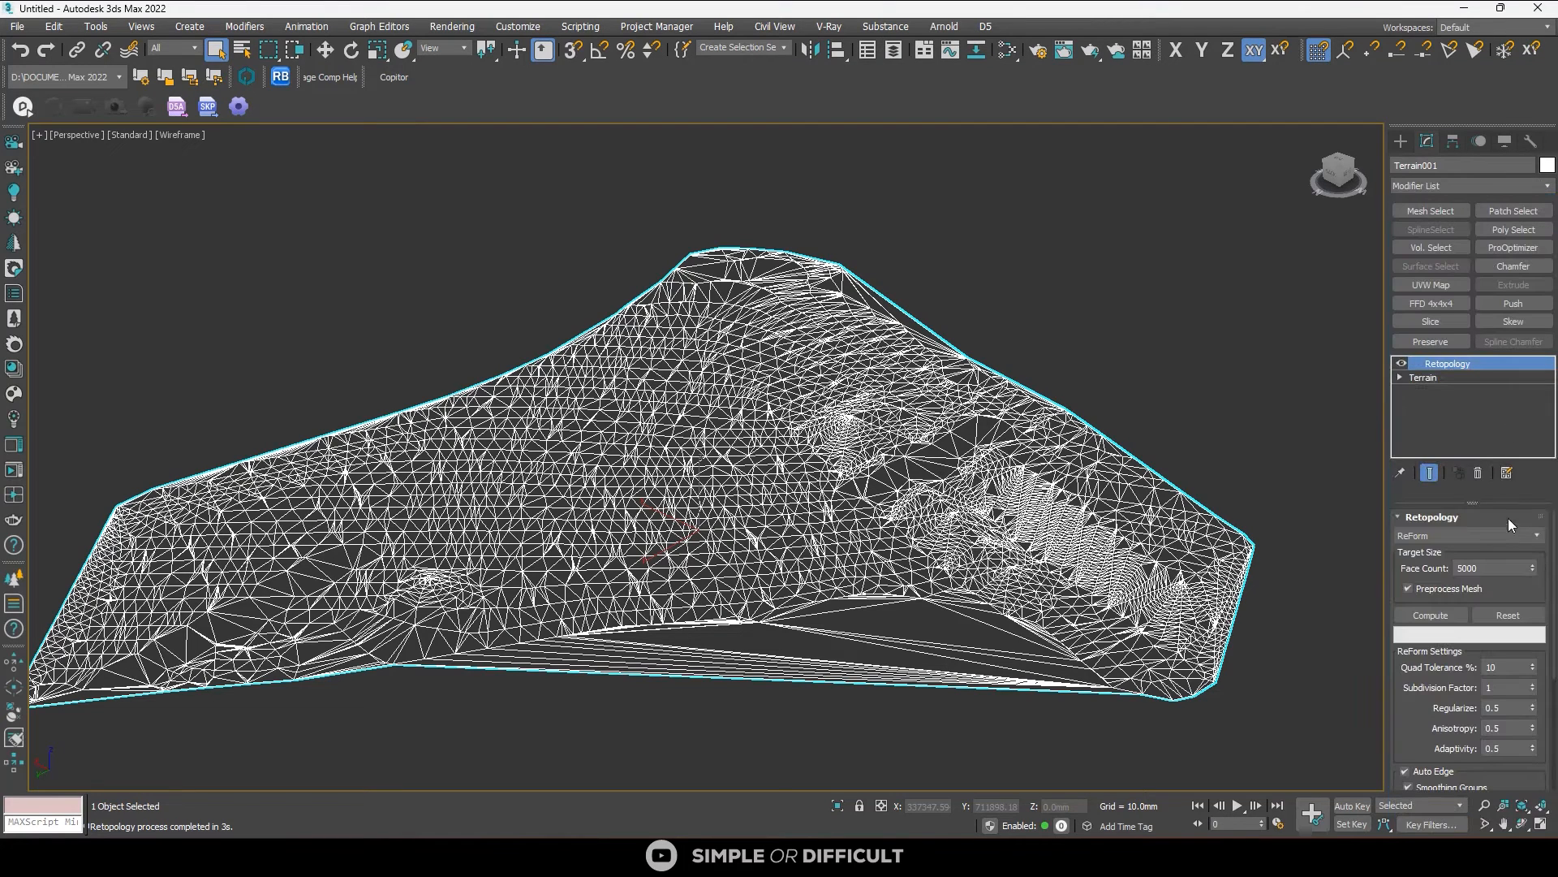
left_click(1490, 568)
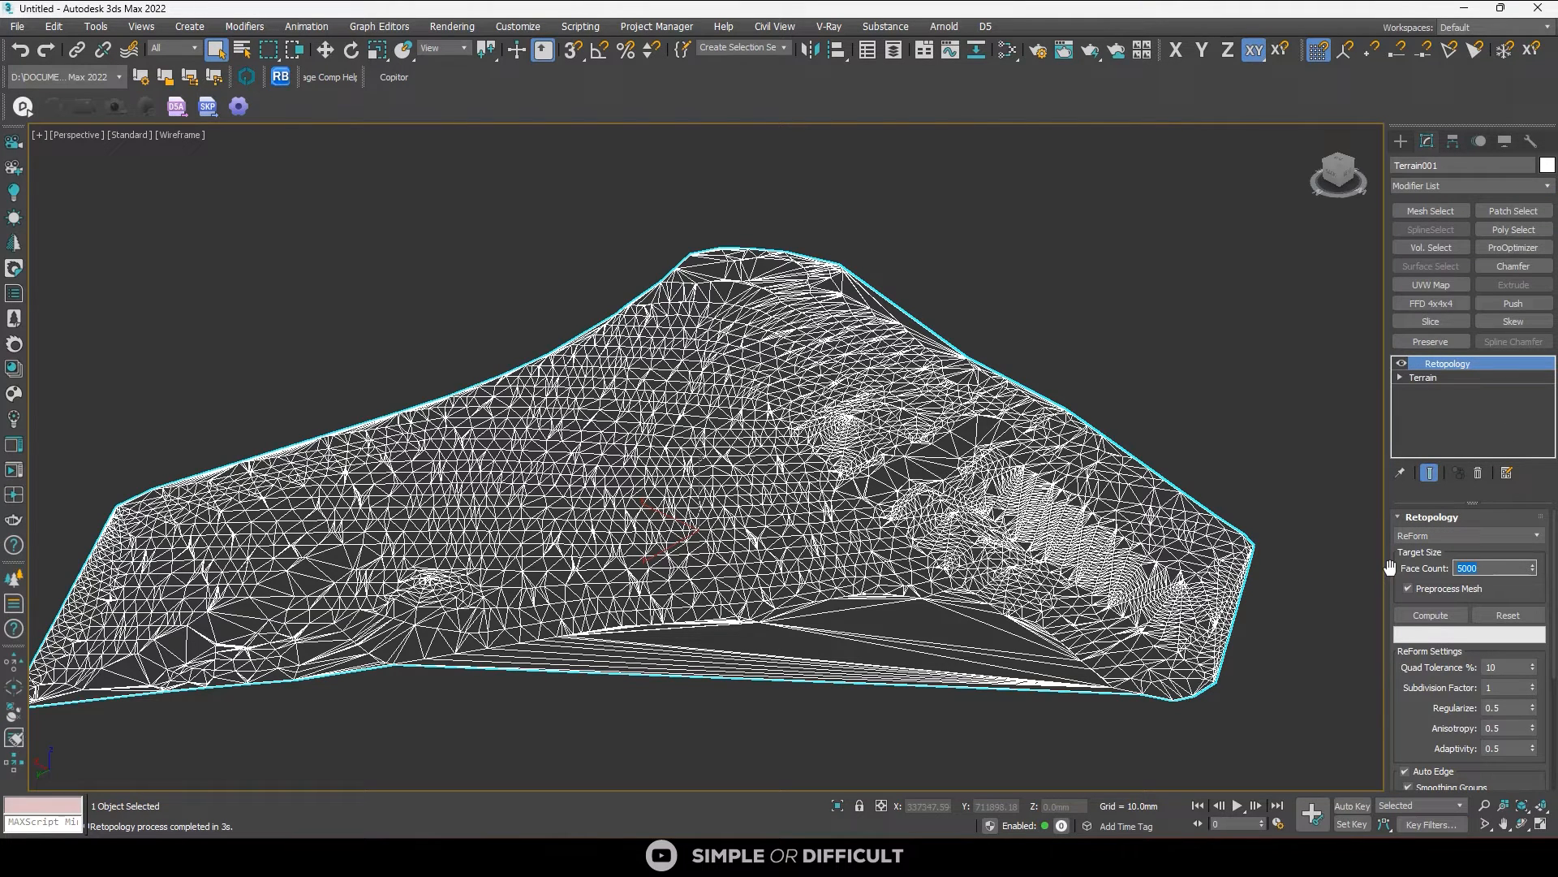
type("1500")
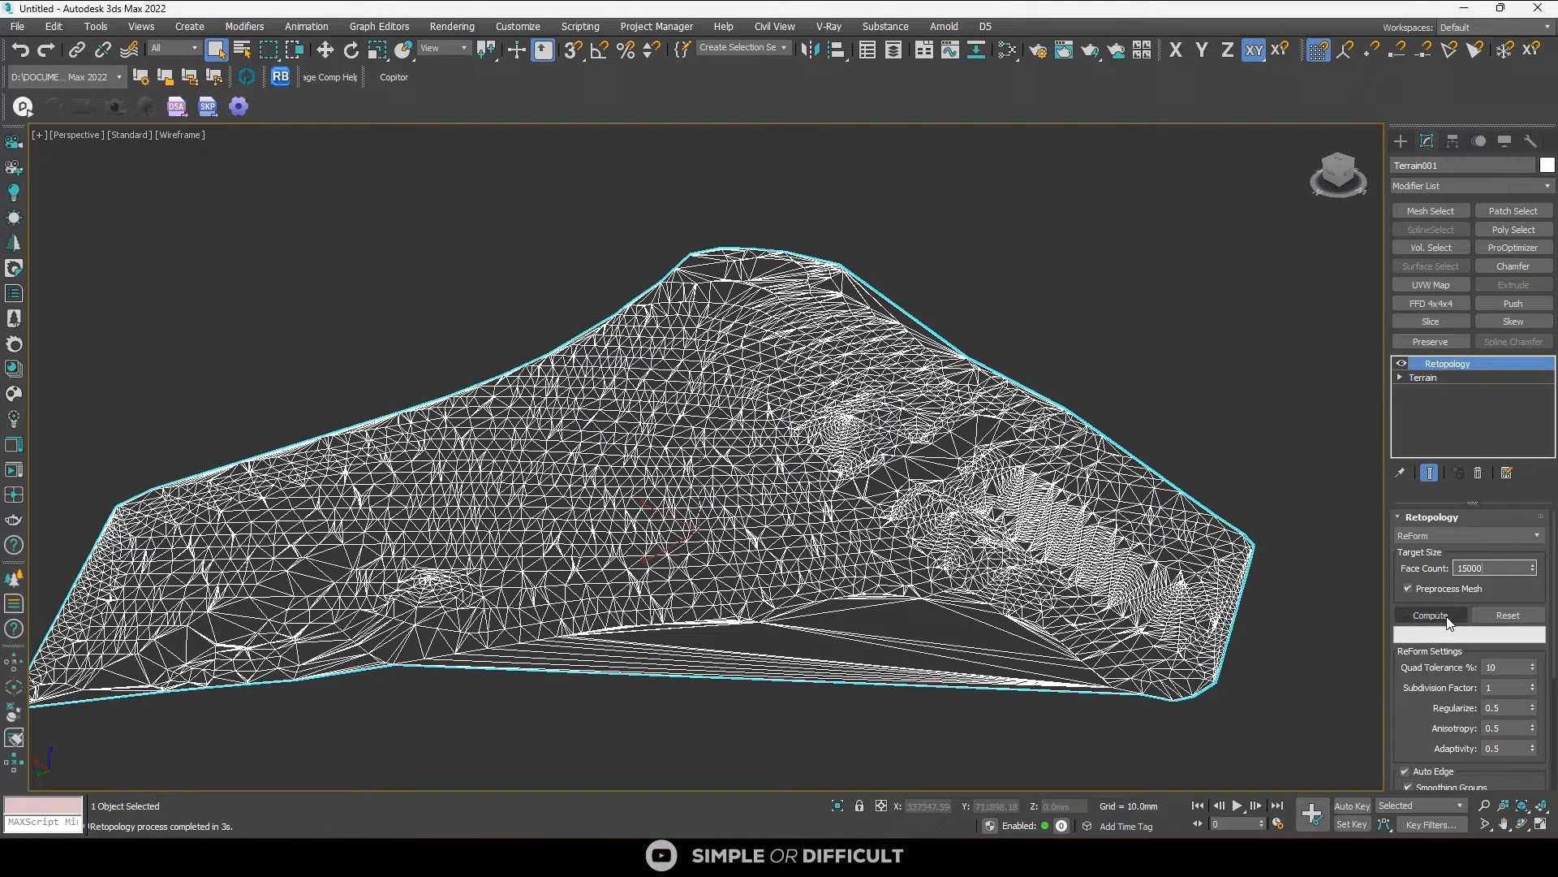
left_click(1430, 613)
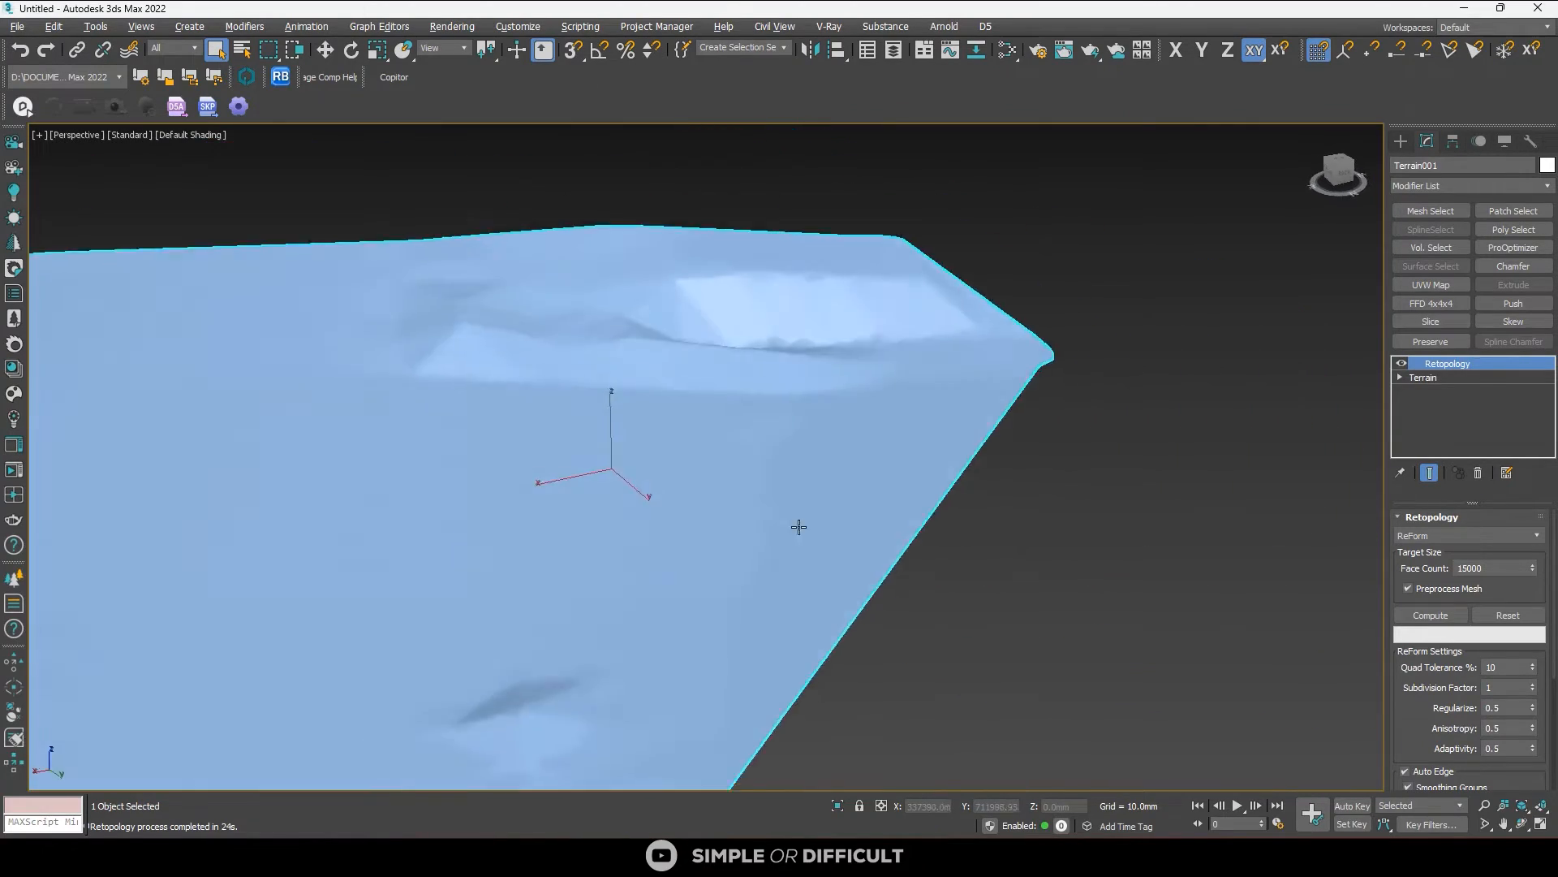
Zoom out and toggle the Retopology result to compare the quad grid with the original triangulation in wireframe
left_click_drag(798, 526, 866, 552)
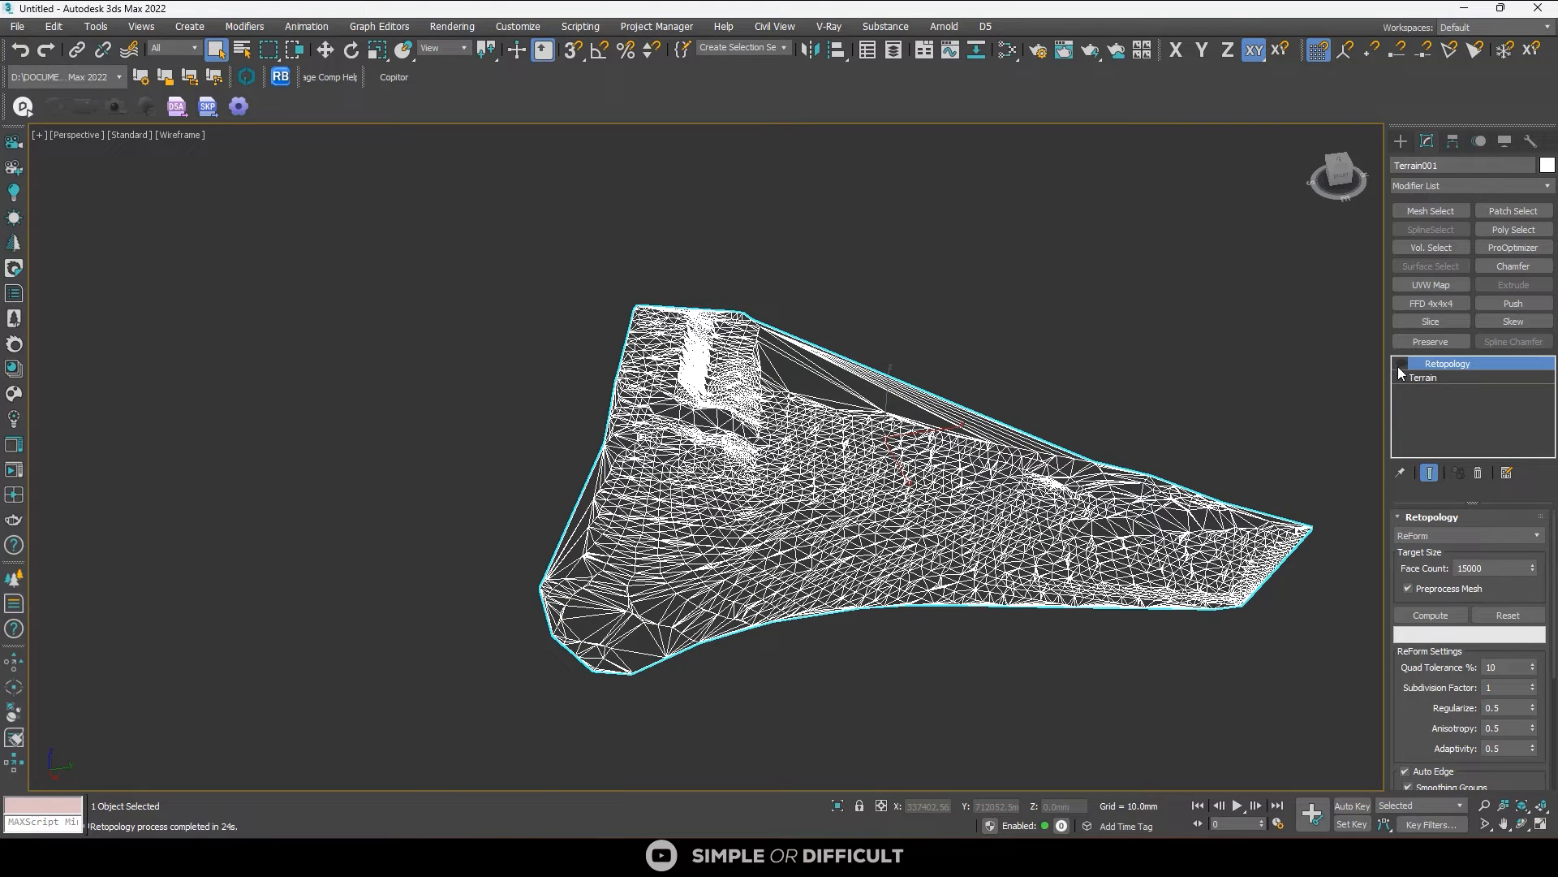
left_click(1401, 364)
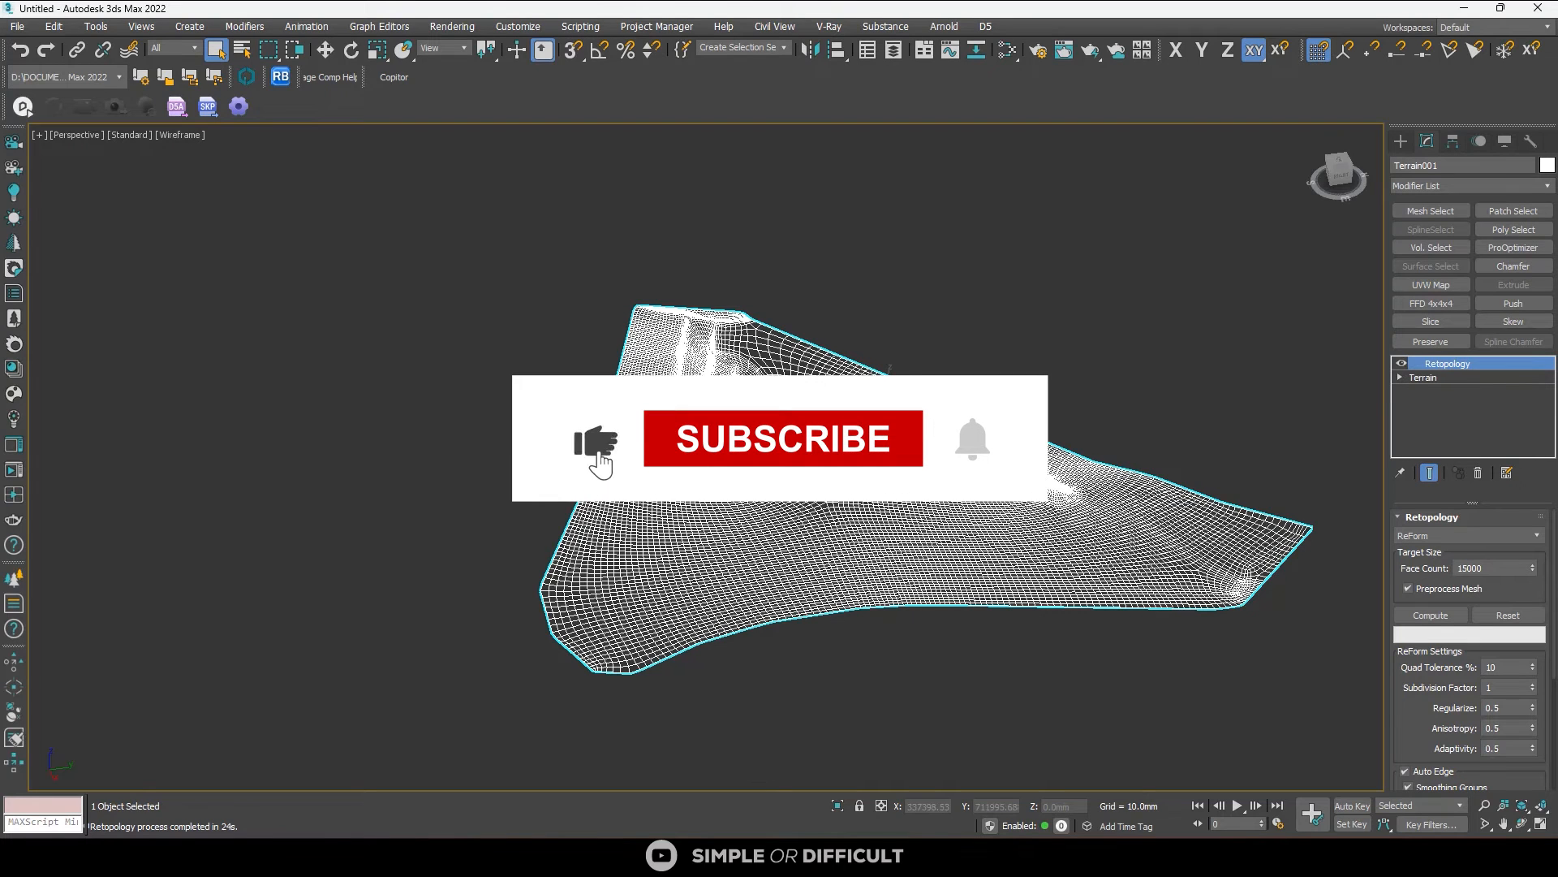
left_click(780, 439)
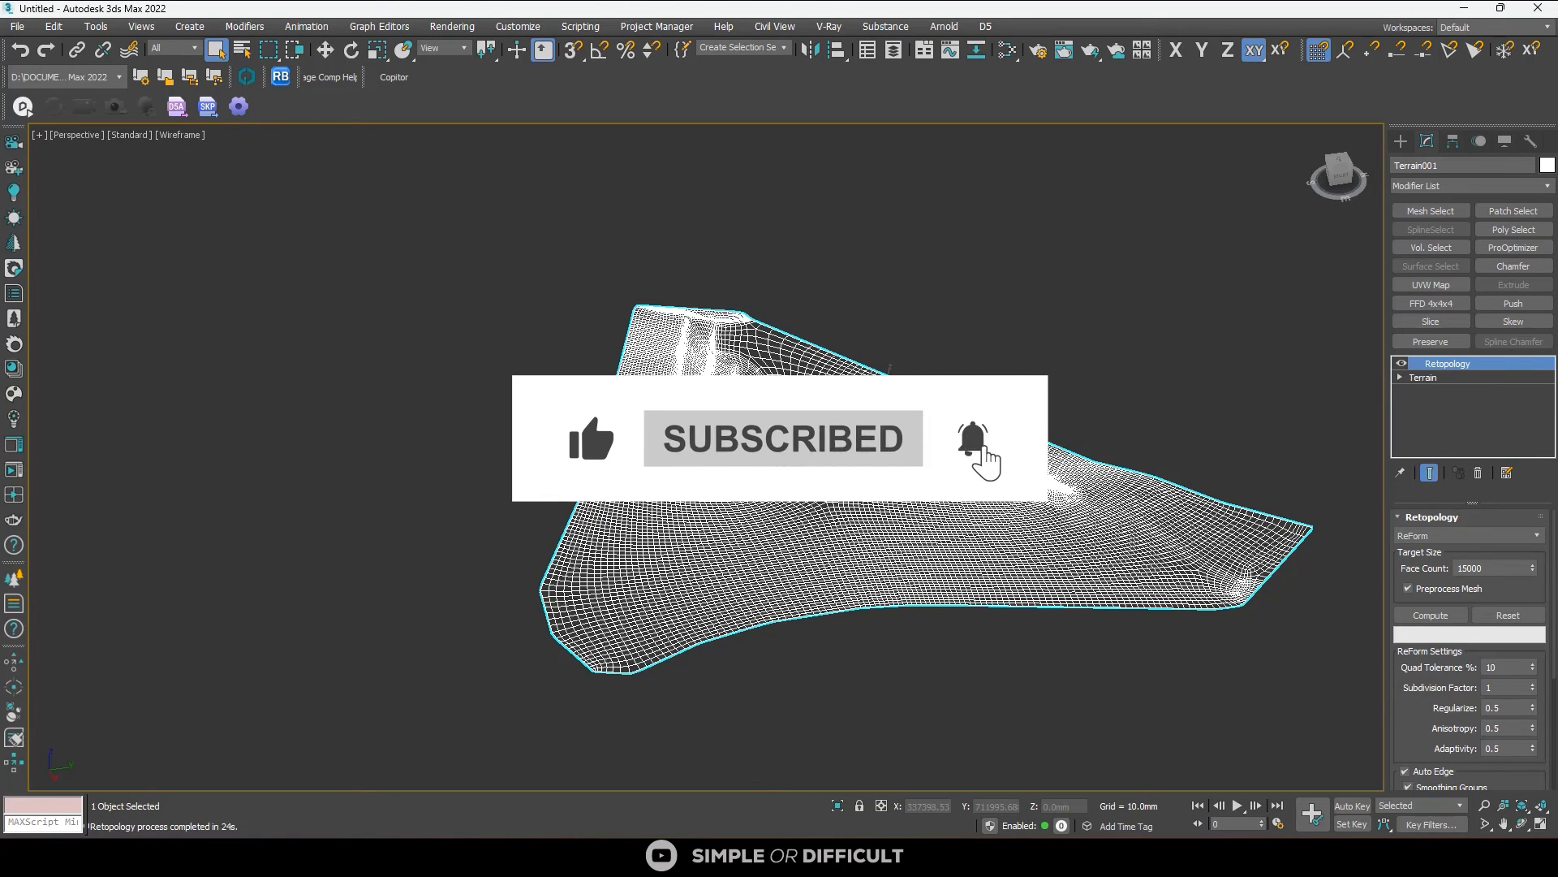